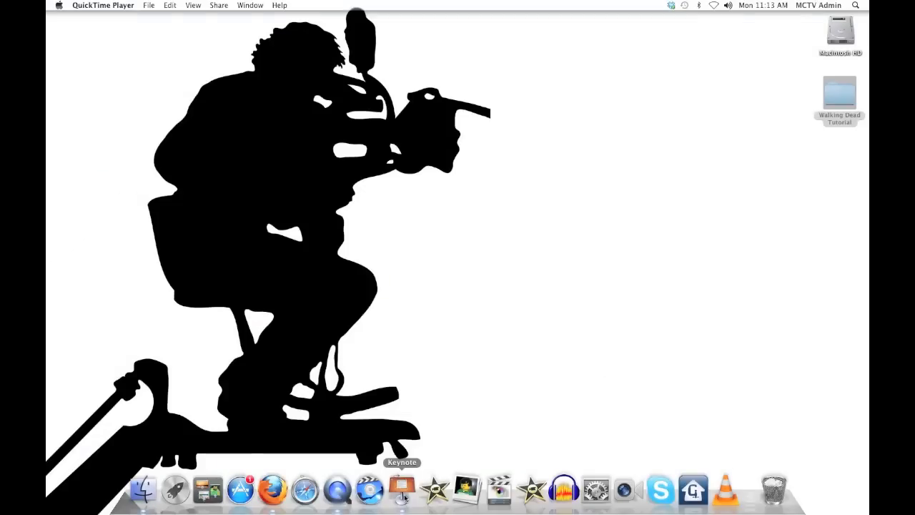
Step: Launch Keynote from the Dock so the Theme Chooser appears
{"action": "left_click", "coordinate": [400, 489]}
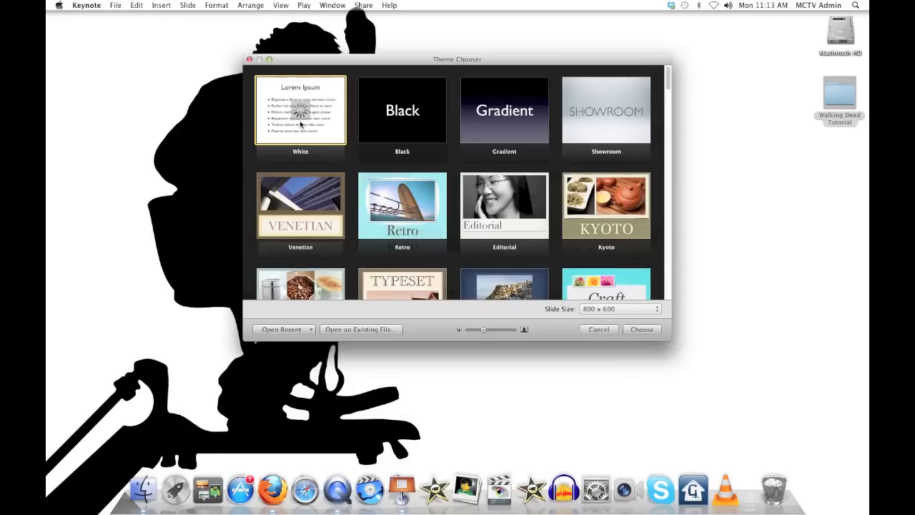
Step: Create a White-theme presentation with a 1280 × 720 slide size and enlarge its window
{"action": "left_click", "coordinate": [641, 329]}
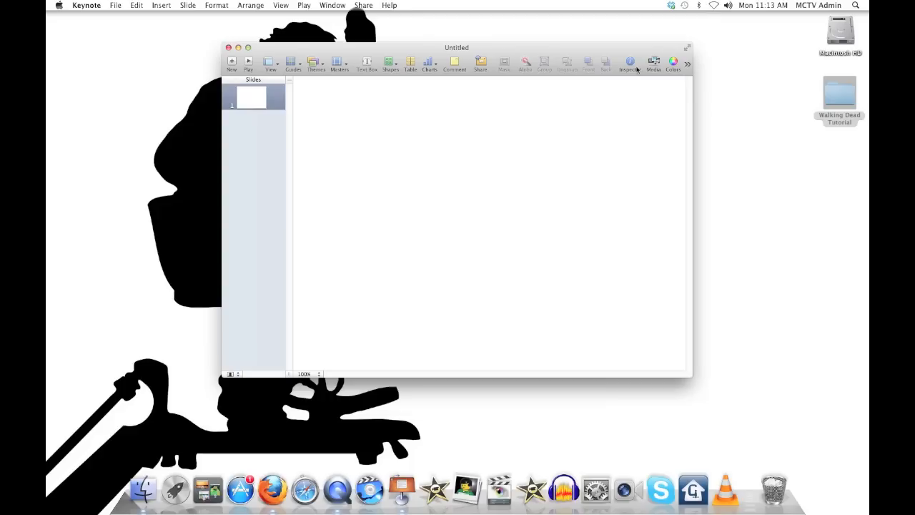
{"action": "left_click", "coordinate": [629, 62]}
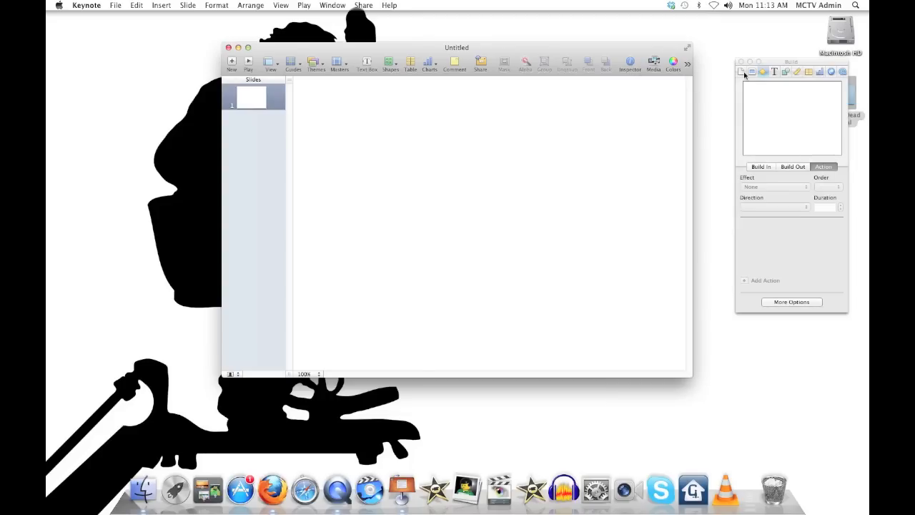
{"action": "left_click", "coordinate": [740, 72]}
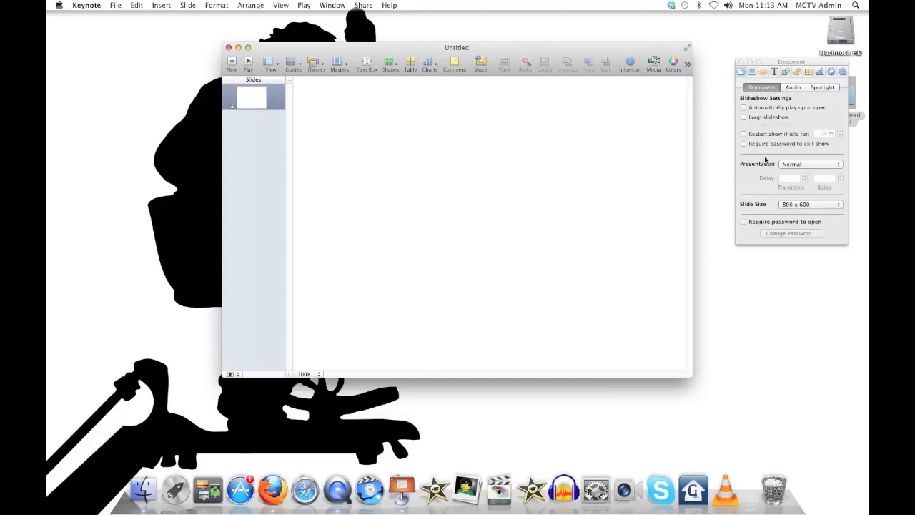
{"action": "left_click", "coordinate": [809, 203]}
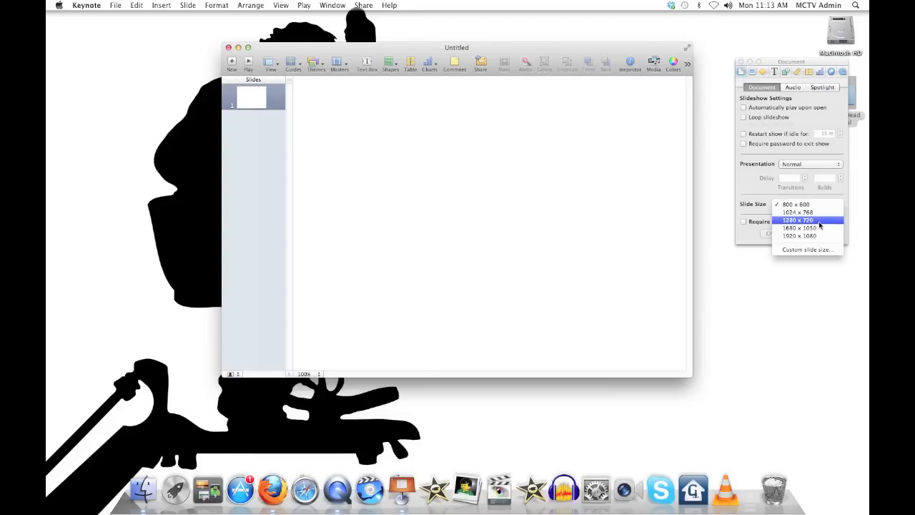
{"action": "left_click", "coordinate": [796, 203]}
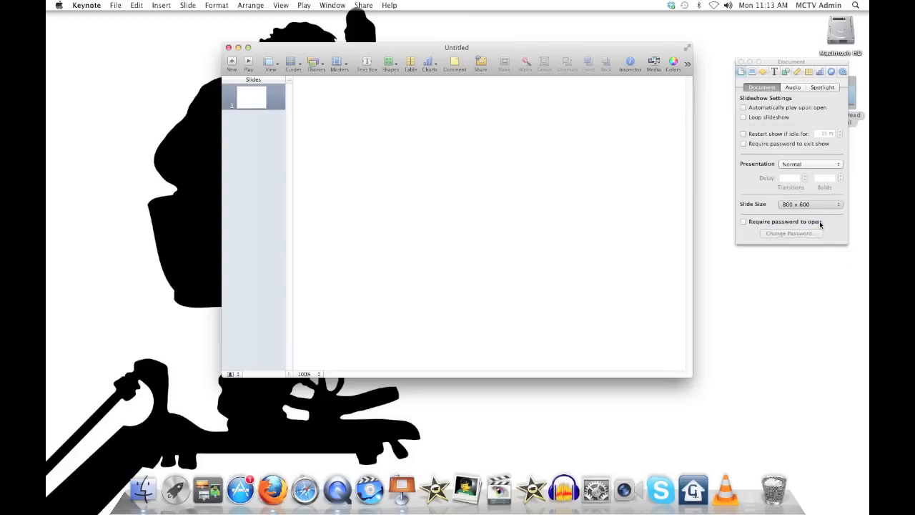
{"action": "left_click", "coordinate": [809, 203]}
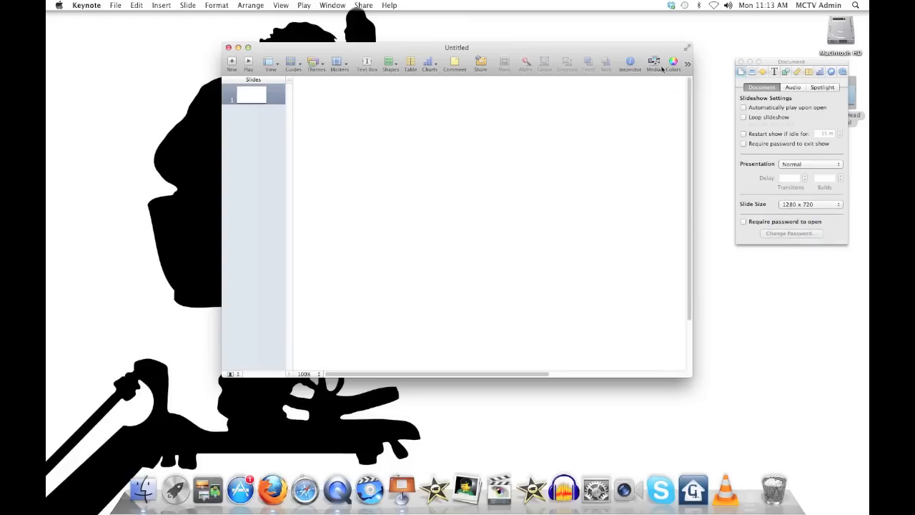
{"action": "left_click_drag", "start_coordinate": [456, 47], "coordinate": [284, 23]}
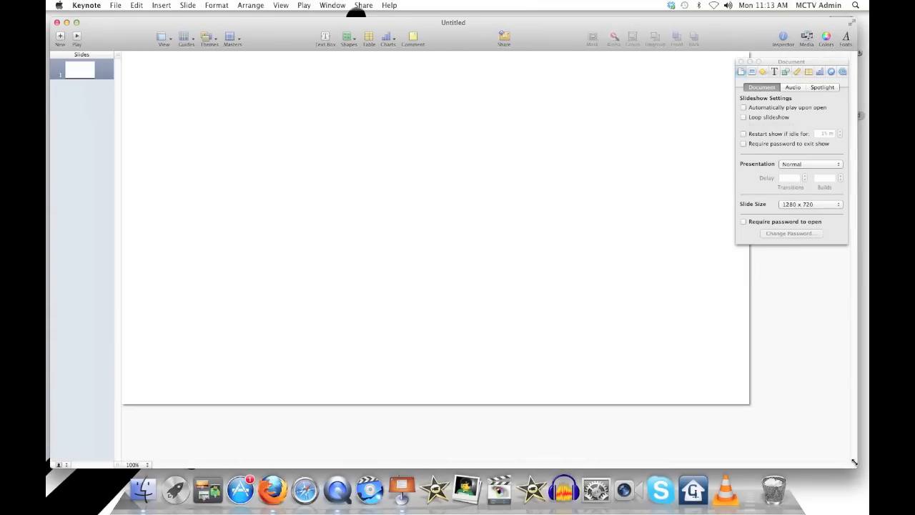
{"action": "mouse_move", "coordinate": [609, 163]}
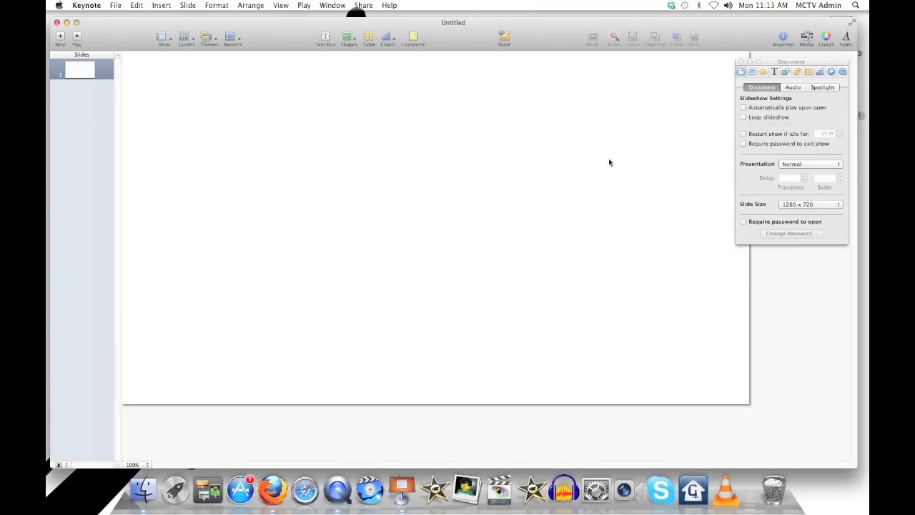
{"action": "mouse_move", "coordinate": [160, 9]}
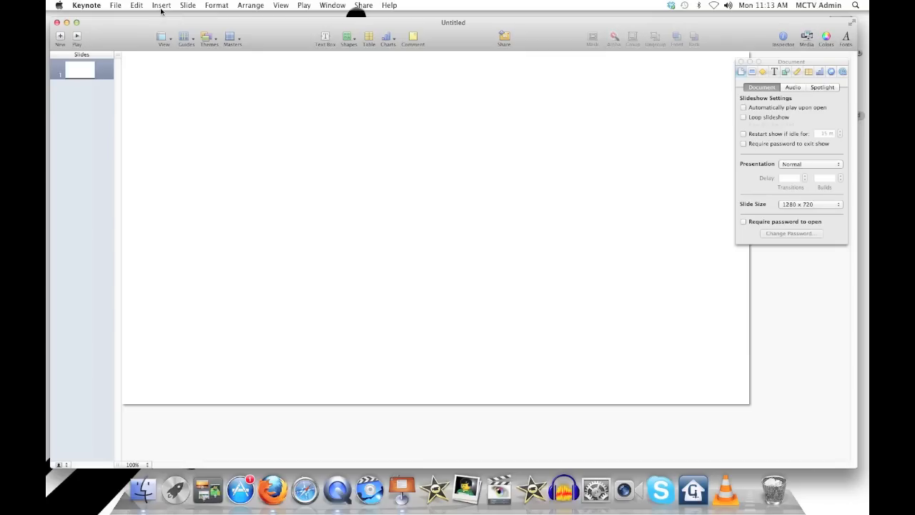
Step: Insert the snowy mountain photo with the small plane onto the slide
{"action": "left_click", "coordinate": [160, 6]}
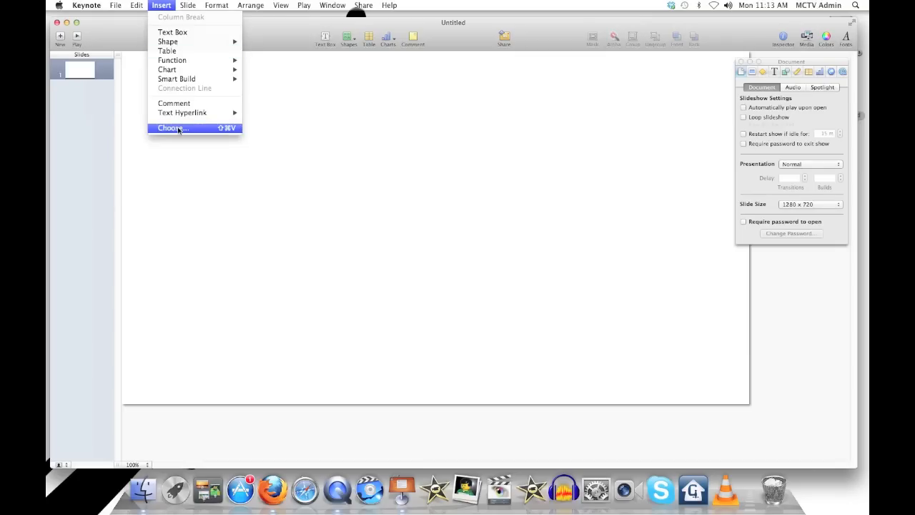
{"action": "left_click", "coordinate": [172, 129]}
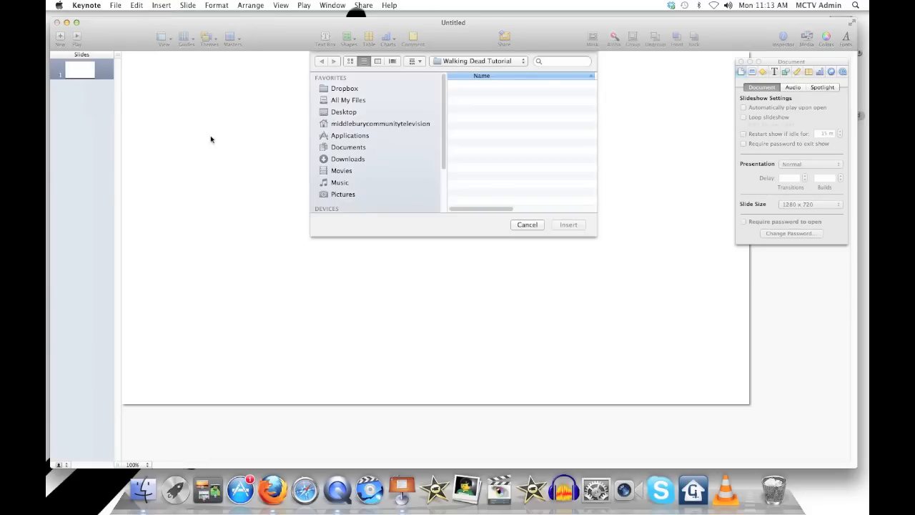
{"action": "left_click", "coordinate": [489, 121]}
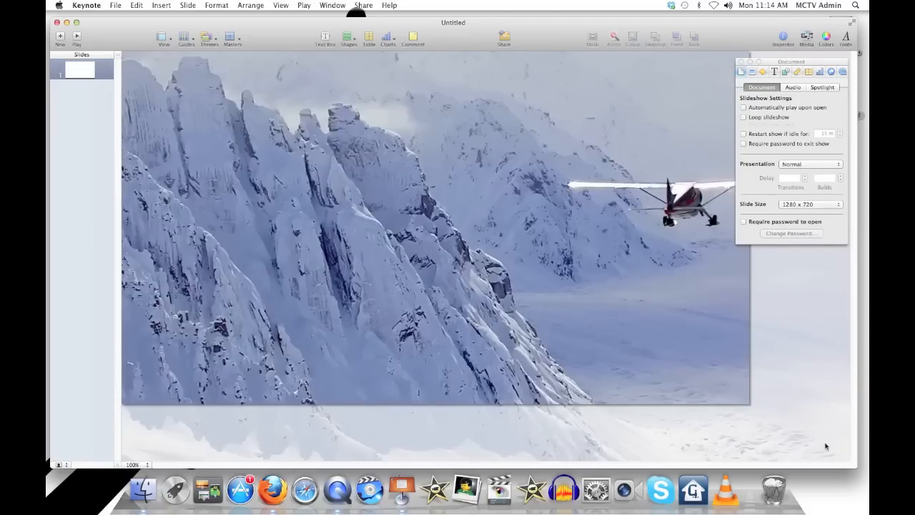
{"action": "mouse_move", "coordinate": [752, 398]}
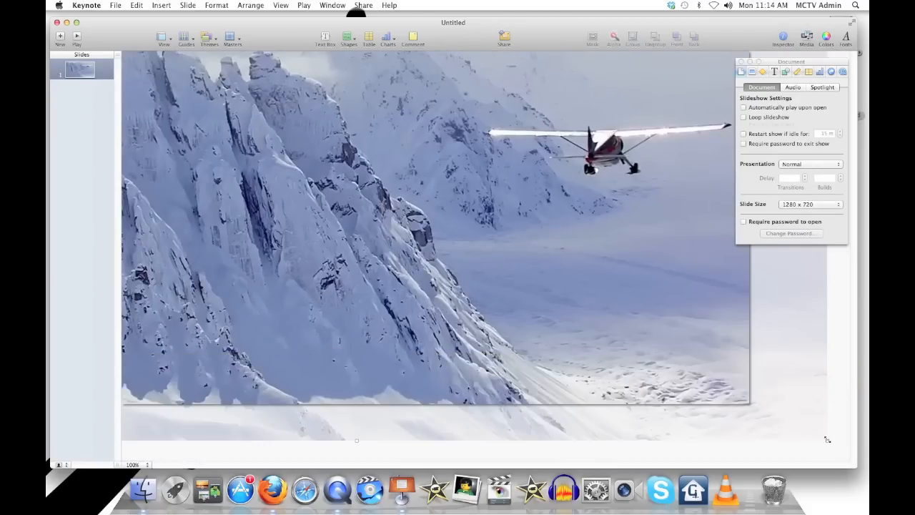
Step: Resize the photo with its handles until it covers the whole slide
{"action": "left_click_drag", "start_coordinate": [750, 402], "coordinate": [644, 329]}
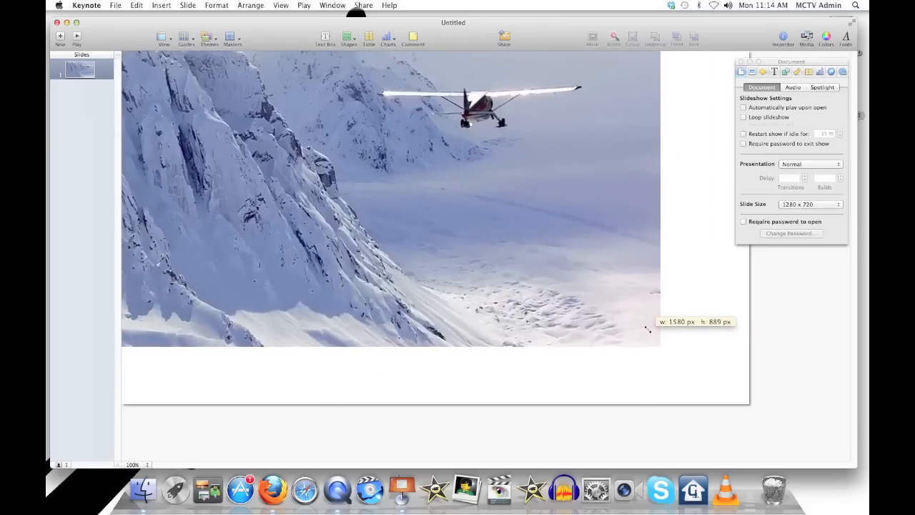
{"action": "left_click_drag", "start_coordinate": [647, 329], "coordinate": [638, 333]}
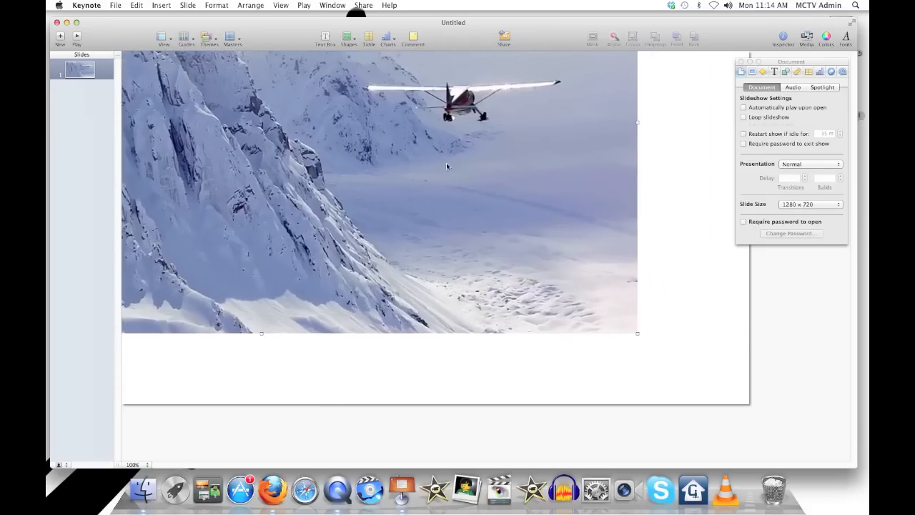
{"action": "left_click_drag", "start_coordinate": [446, 166], "coordinate": [629, 286]}
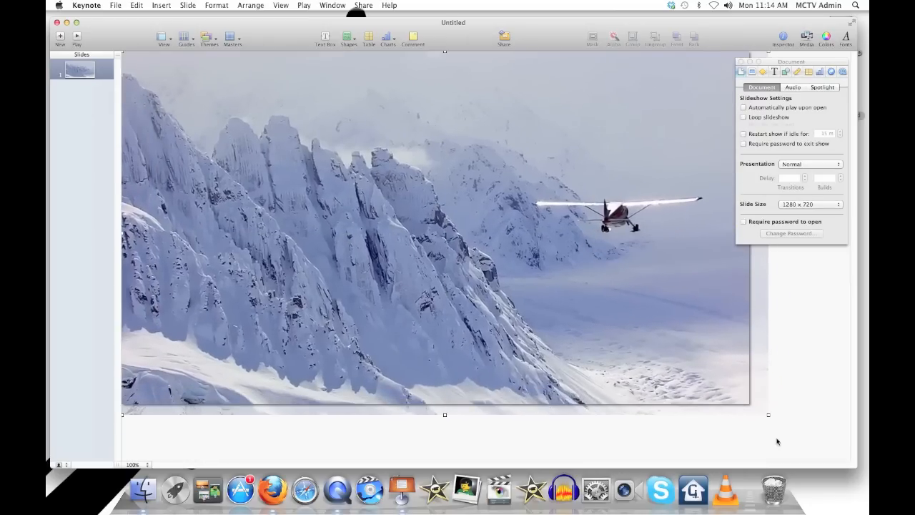
{"action": "left_click_drag", "start_coordinate": [445, 414], "coordinate": [444, 404]}
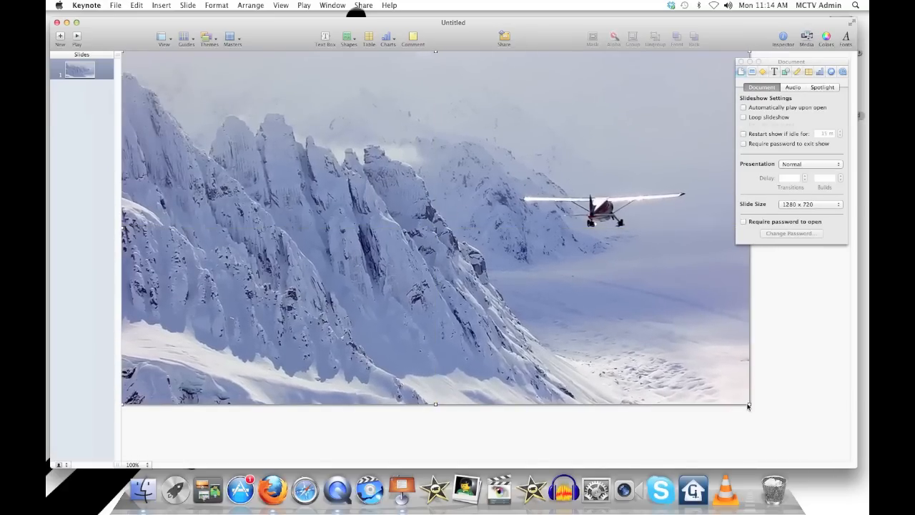
{"action": "mouse_move", "coordinate": [629, 274]}
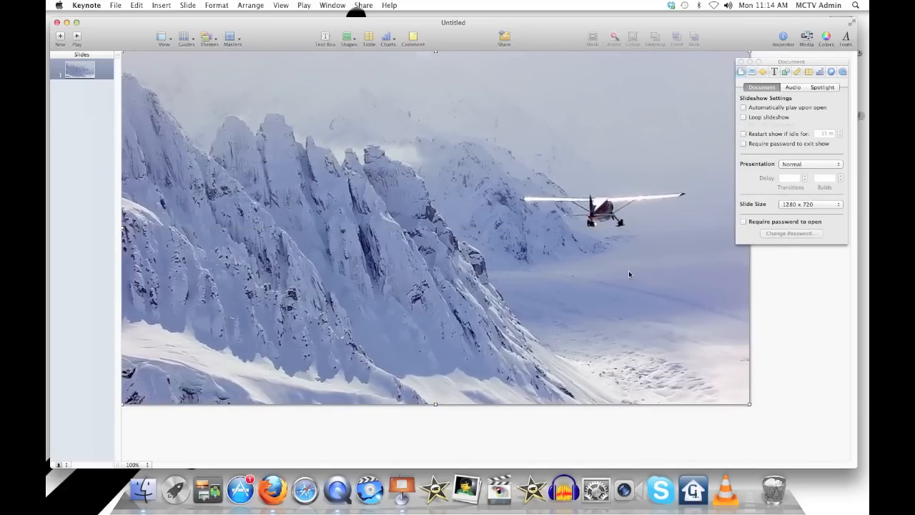
Step: Add a text box over the photo reading Executive Producer Kurt Broderson
{"action": "left_click", "coordinate": [324, 37]}
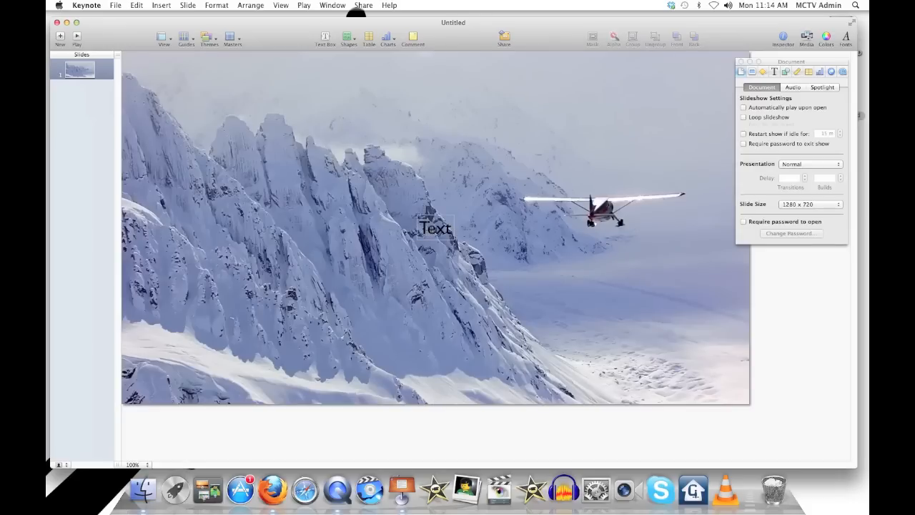
{"action": "type", "text": "Kurt"}
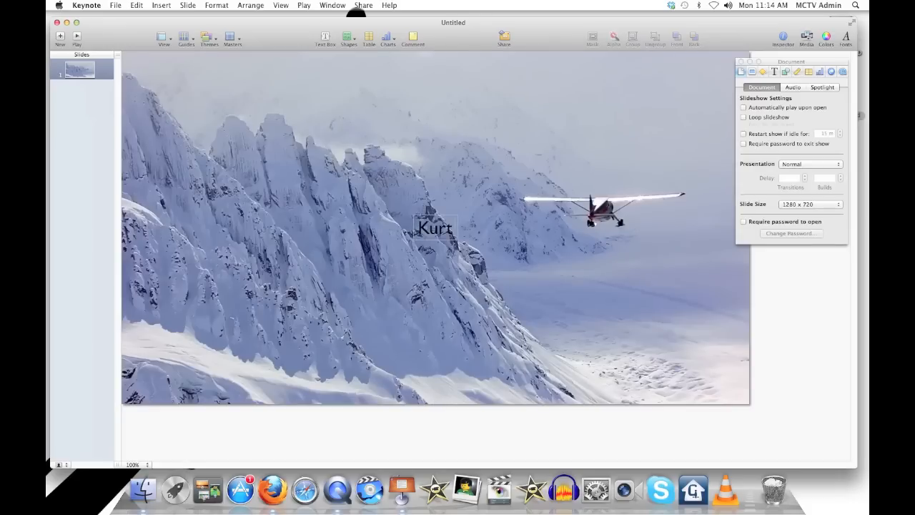
{"action": "type", "text": "Brodeson"}
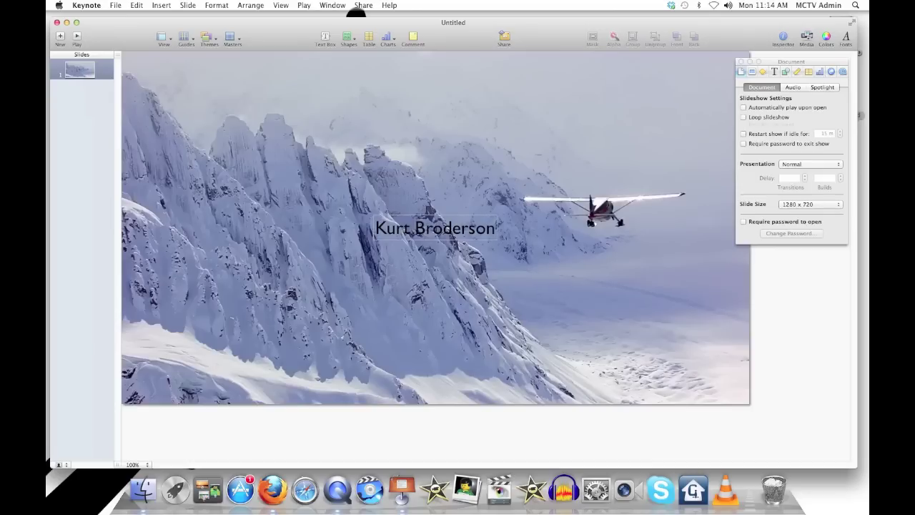
{"action": "type", "text": "E"}
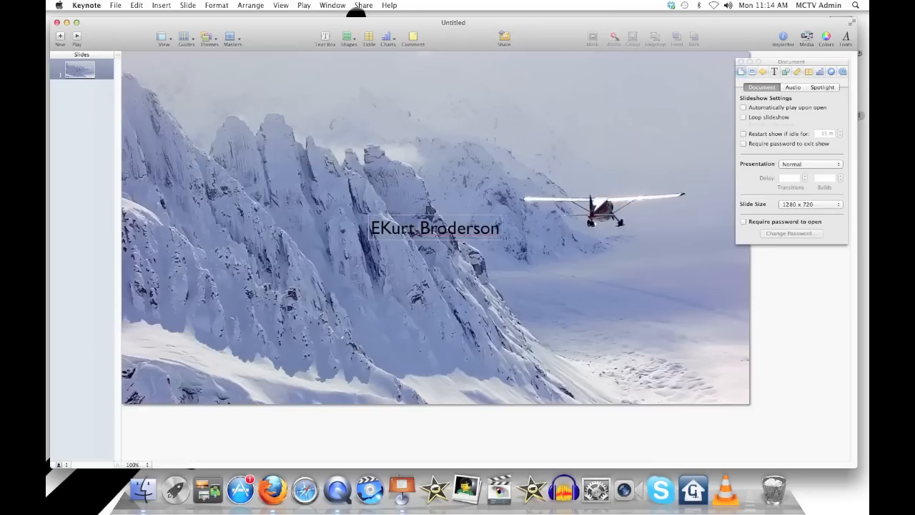
{"action": "type", "text": "Executive Producer"}
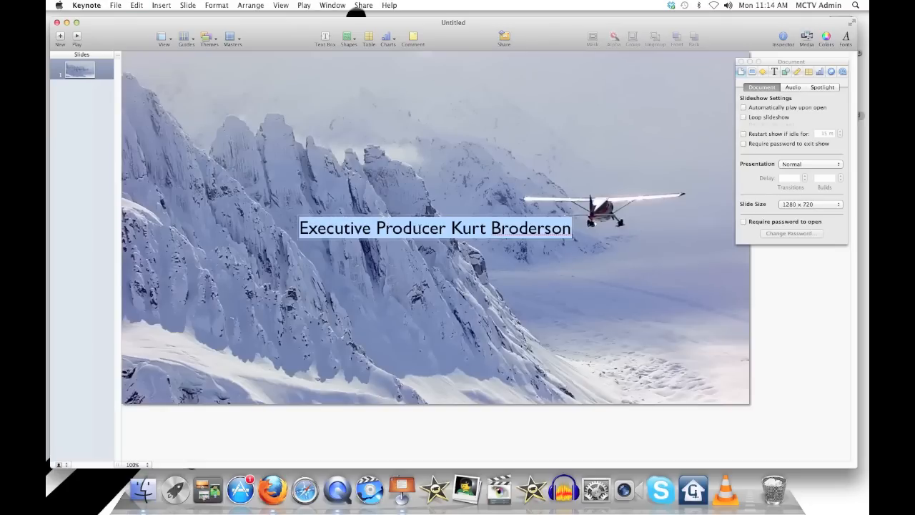
{"action": "left_click", "coordinate": [216, 5]}
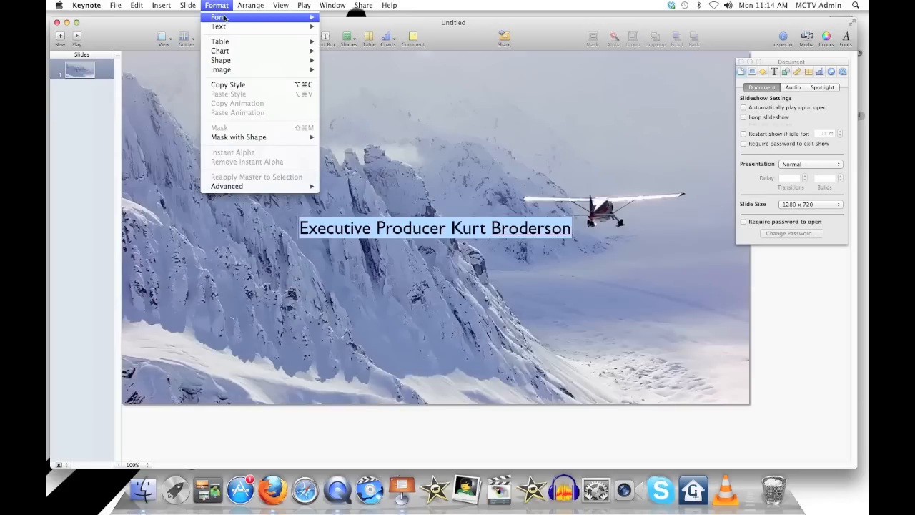
{"action": "left_click", "coordinate": [217, 17]}
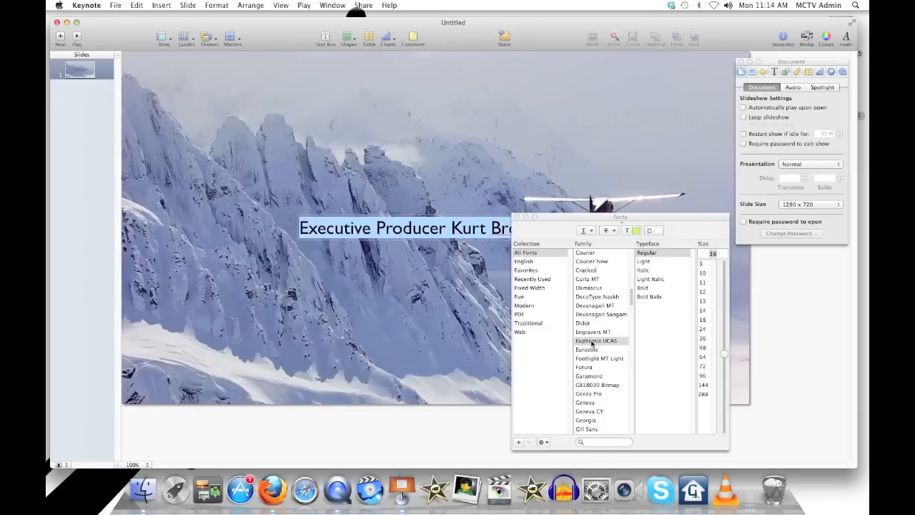
{"action": "left_click", "coordinate": [703, 320]}
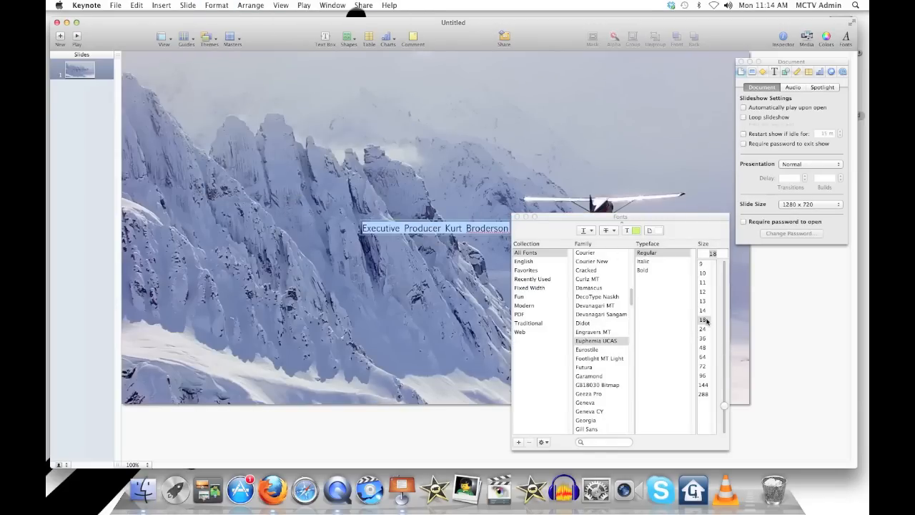
{"action": "left_click", "coordinate": [703, 329]}
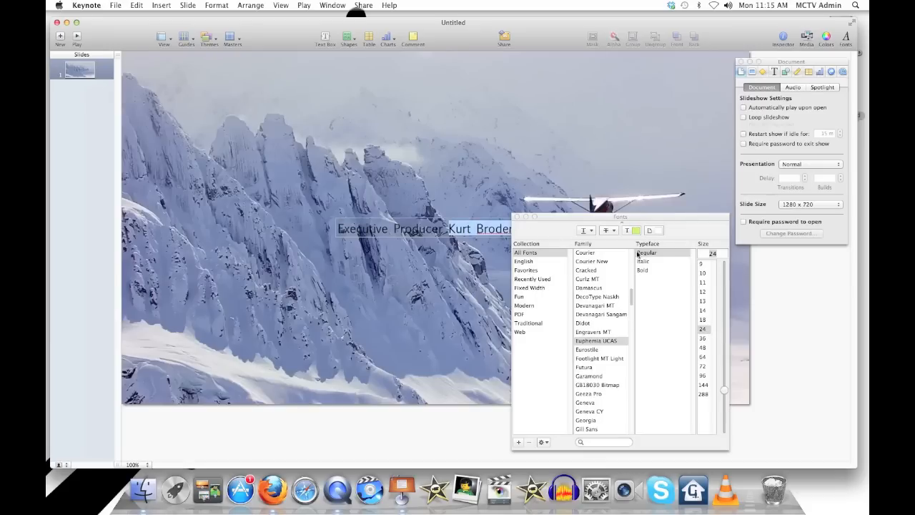
{"action": "left_click", "coordinate": [642, 270]}
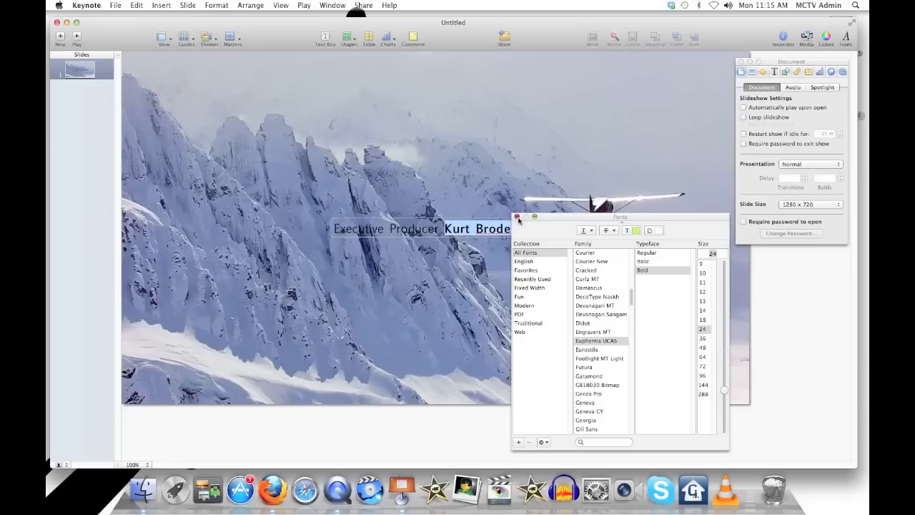
{"action": "left_click", "coordinate": [518, 217]}
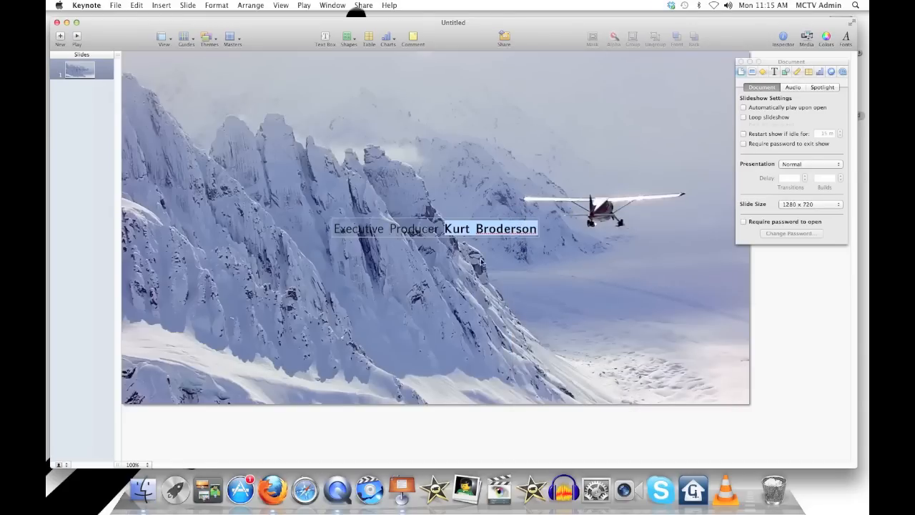
{"action": "left_click_drag", "start_coordinate": [434, 229], "coordinate": [341, 281]}
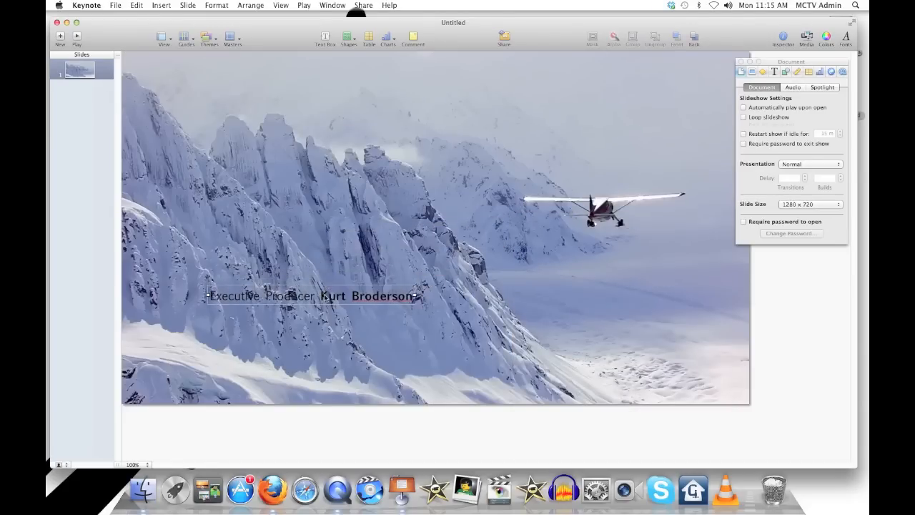
{"action": "mouse_move", "coordinate": [702, 119]}
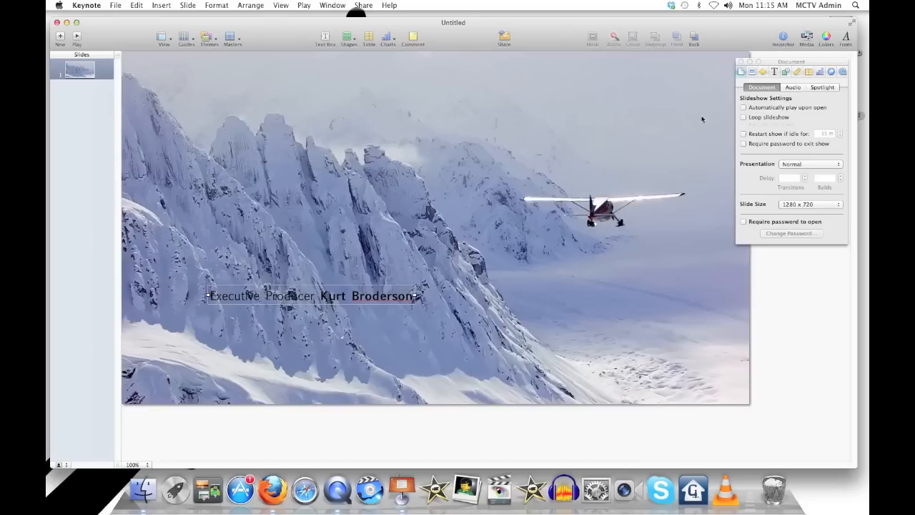
{"action": "mouse_move", "coordinate": [765, 74]}
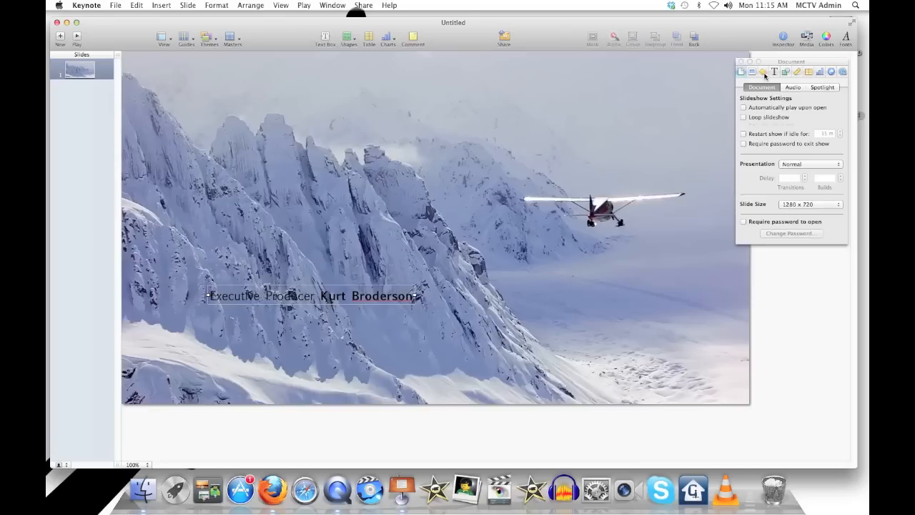
Step: Give the credit a Move action starting automatically after transition, with its path drawn down and right
{"action": "left_click", "coordinate": [763, 72]}
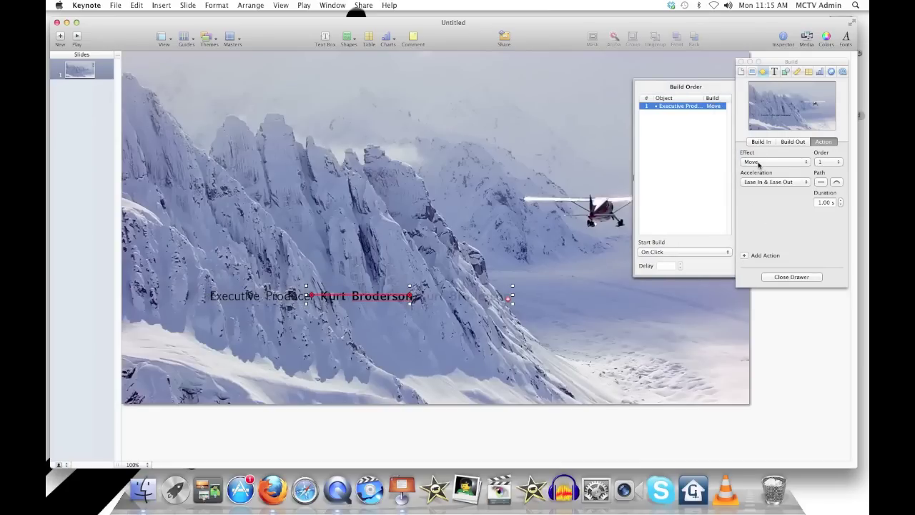
{"action": "mouse_move", "coordinate": [761, 181]}
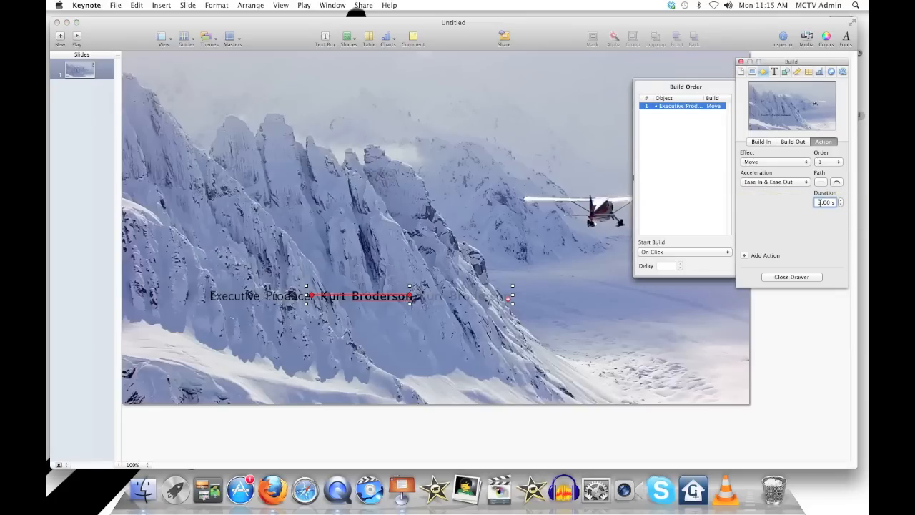
{"action": "left_click", "coordinate": [684, 252]}
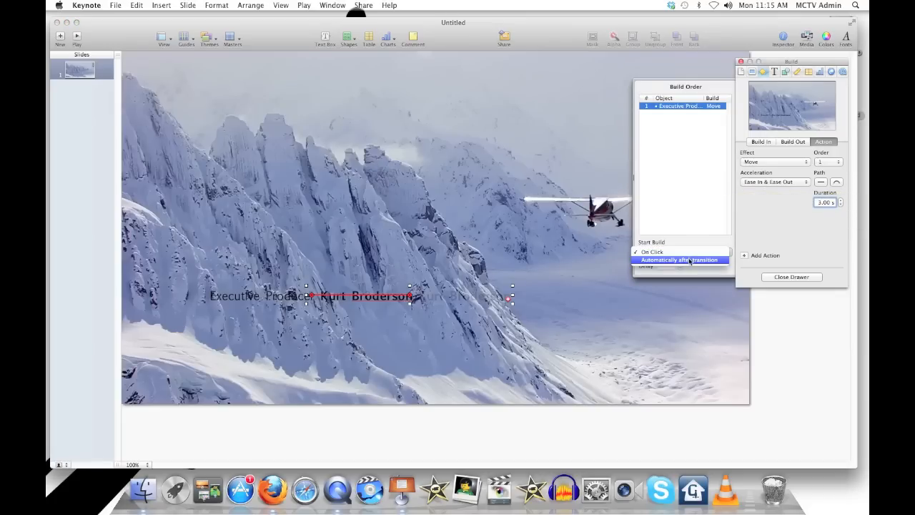
{"action": "left_click", "coordinate": [681, 260]}
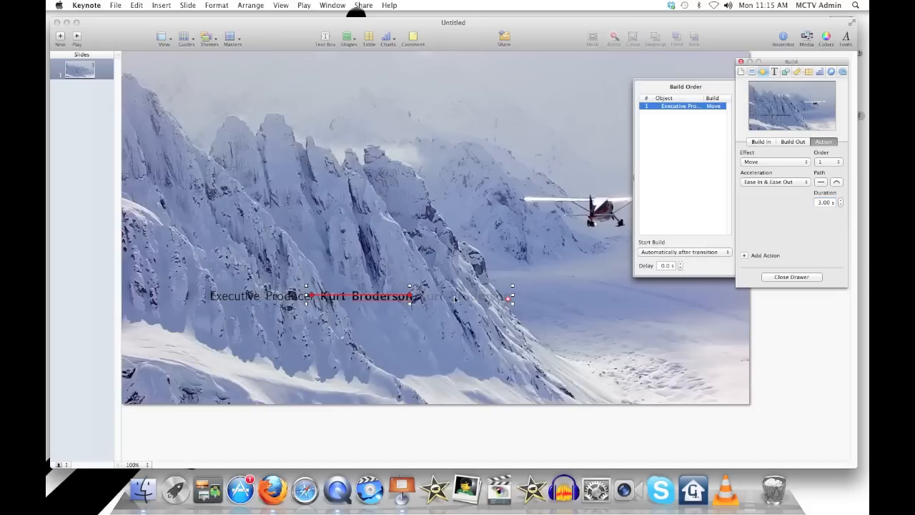
{"action": "left_click_drag", "start_coordinate": [509, 296], "coordinate": [504, 311]}
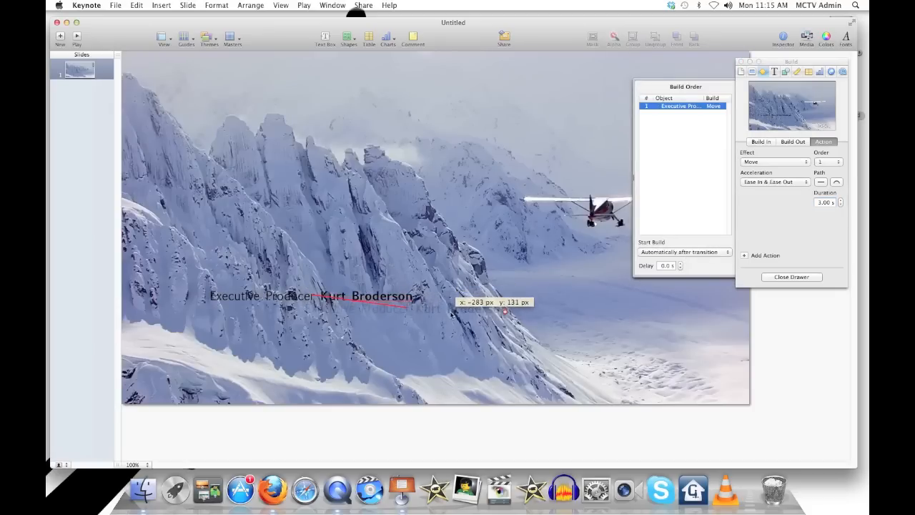
{"action": "left_click_drag", "start_coordinate": [504, 311], "coordinate": [499, 325]}
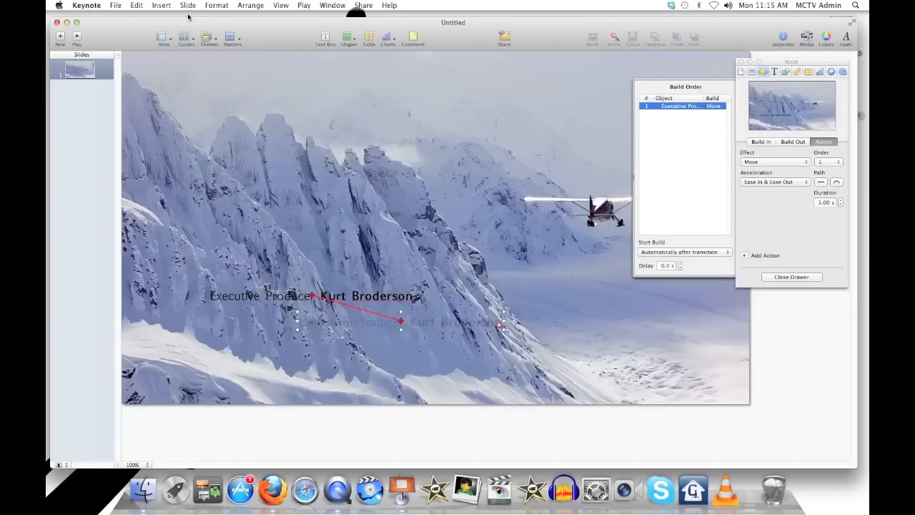
Step: Insert the Dirty Glass Window texture image over the slide
{"action": "left_click", "coordinate": [160, 6]}
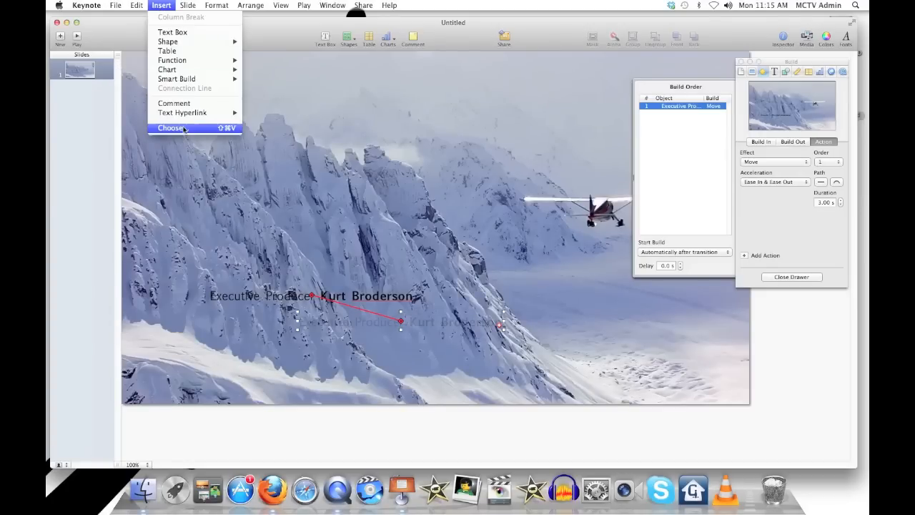
{"action": "left_click", "coordinate": [172, 129]}
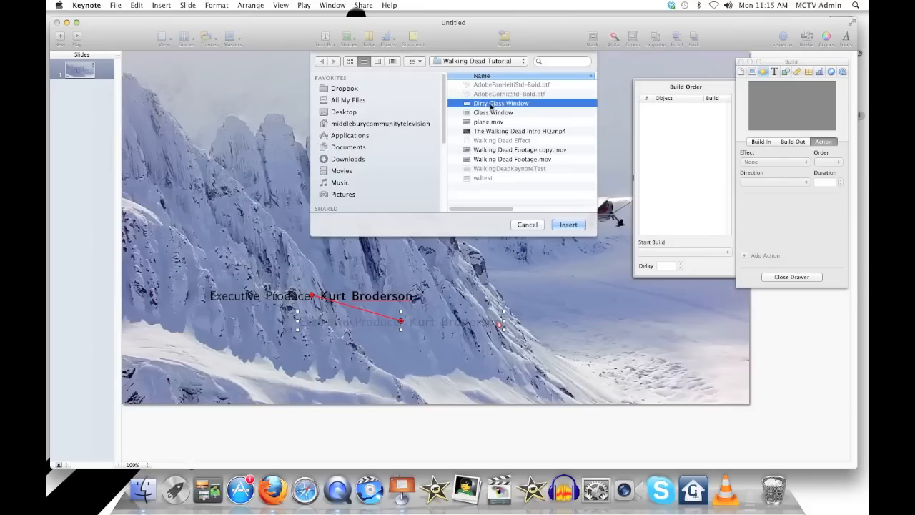
{"action": "left_click", "coordinate": [569, 223]}
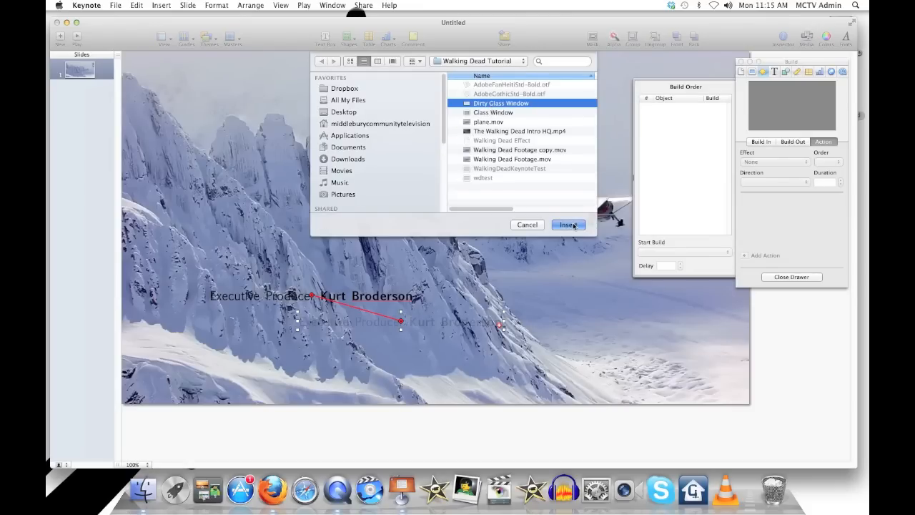
{"action": "left_click", "coordinate": [569, 224]}
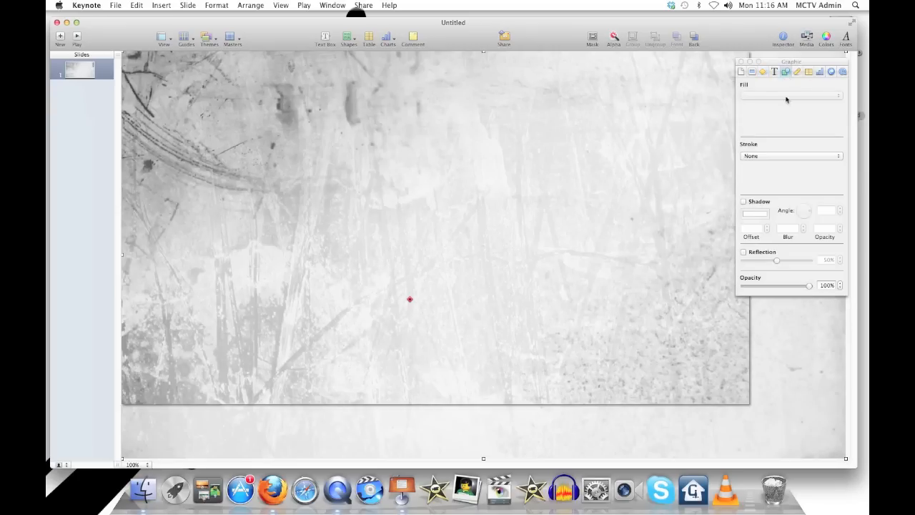
Step: Fade the glass texture's opacity to about 23% so the photo shows through
{"action": "left_click_drag", "start_coordinate": [813, 286], "coordinate": [776, 286]}
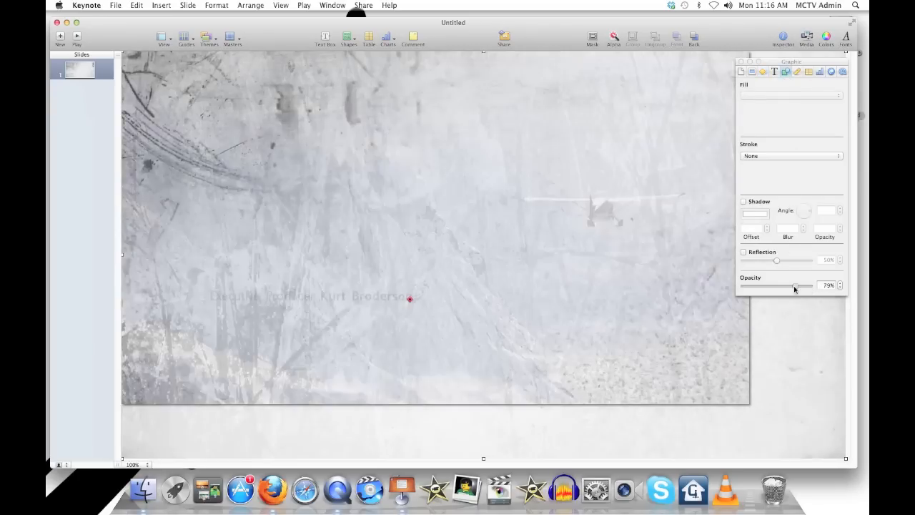
{"action": "left_click_drag", "start_coordinate": [792, 286], "coordinate": [761, 286]}
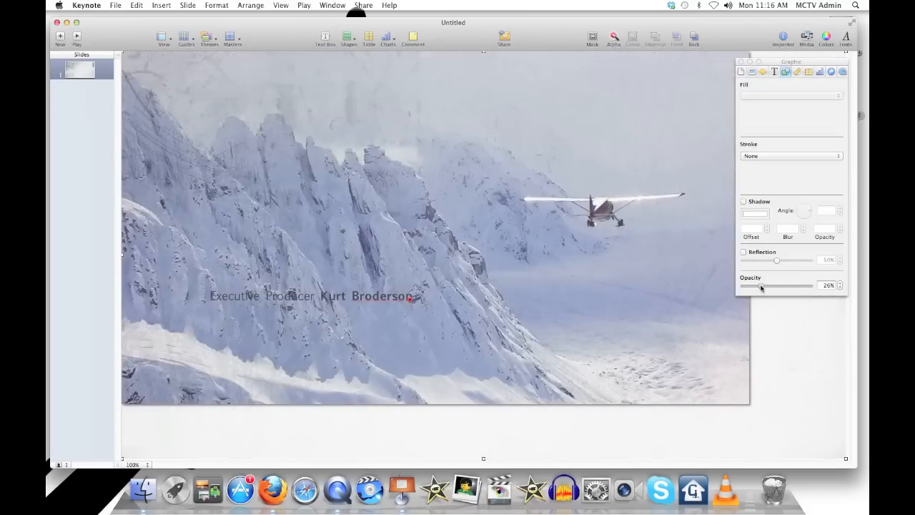
{"action": "left_click_drag", "start_coordinate": [762, 286], "coordinate": [760, 286]}
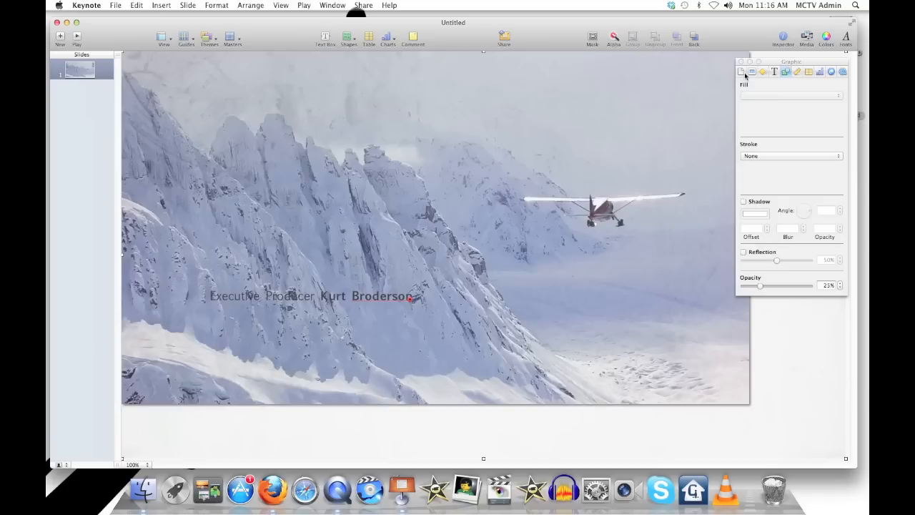
{"action": "left_click", "coordinate": [764, 72]}
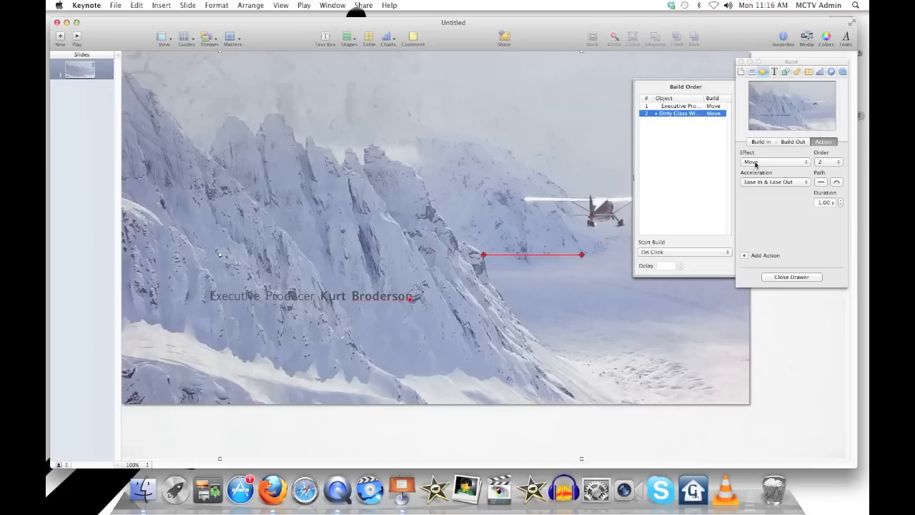
{"action": "mouse_move", "coordinate": [822, 206]}
{"action": "type", "text": "3"}
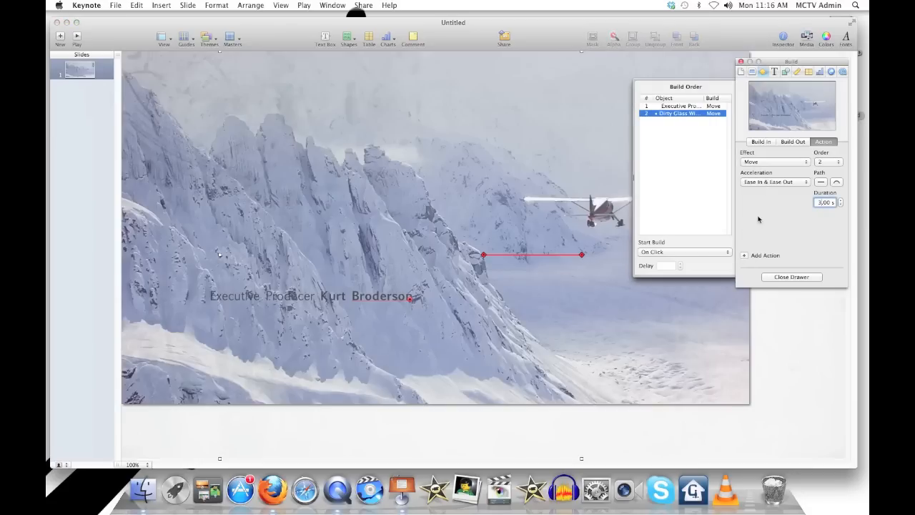
Step: Start the texture's Move automatically with build 1 and redraw its path as a short diagonal
{"action": "left_click", "coordinate": [684, 251]}
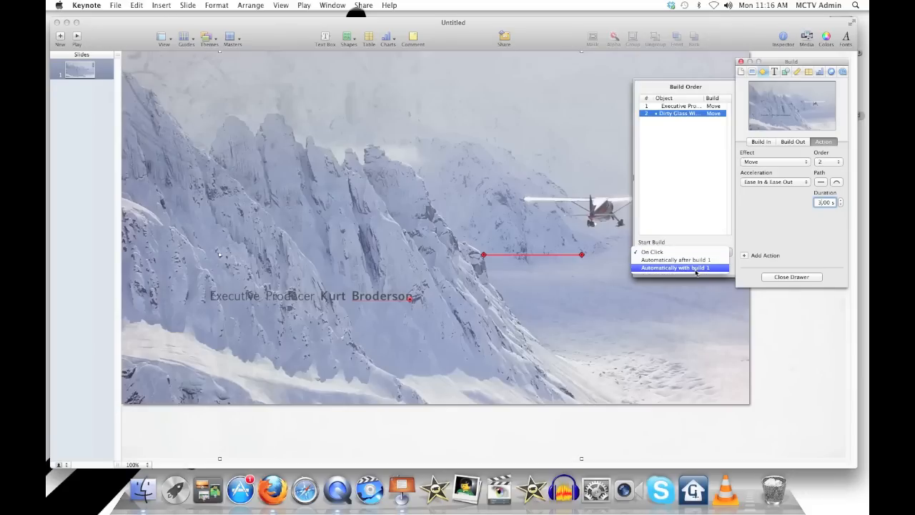
{"action": "left_click", "coordinate": [680, 268]}
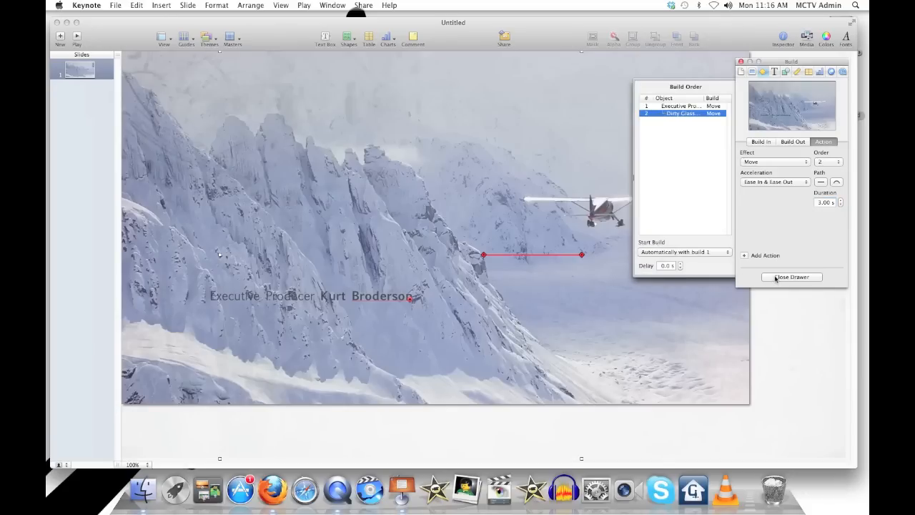
{"action": "left_click", "coordinate": [792, 277]}
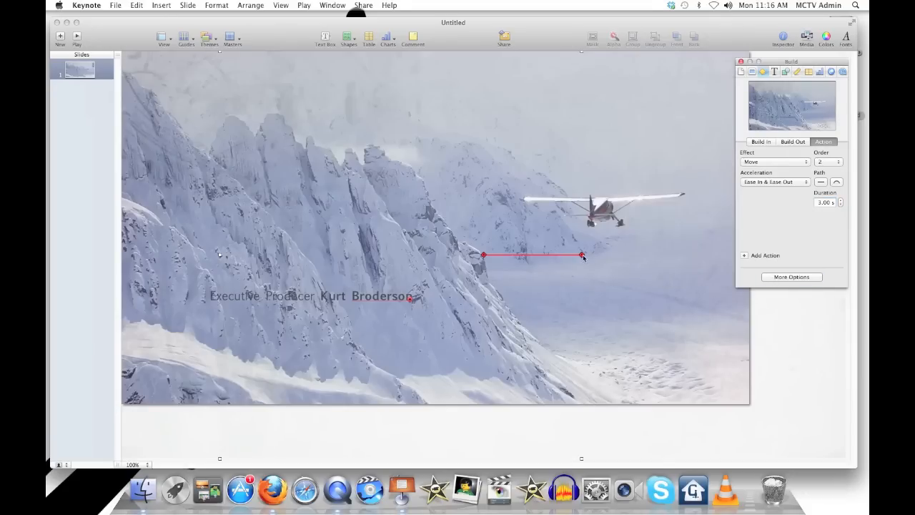
{"action": "left_click_drag", "start_coordinate": [581, 255], "coordinate": [537, 231]}
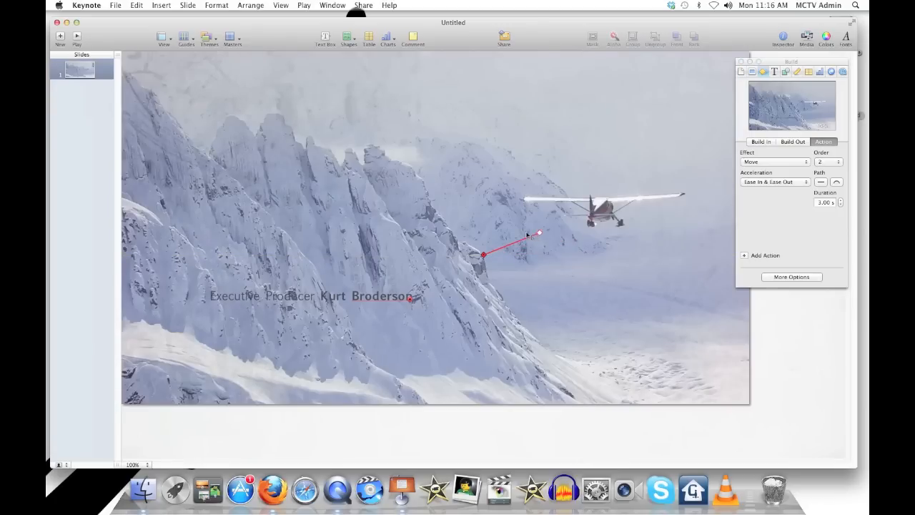
{"action": "left_click_drag", "start_coordinate": [541, 235], "coordinate": [451, 236]}
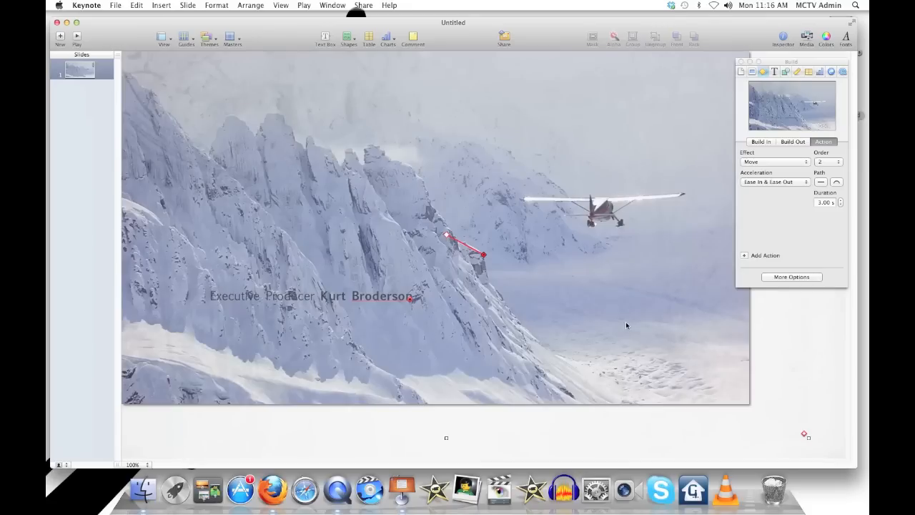
{"action": "mouse_move", "coordinate": [781, 437]}
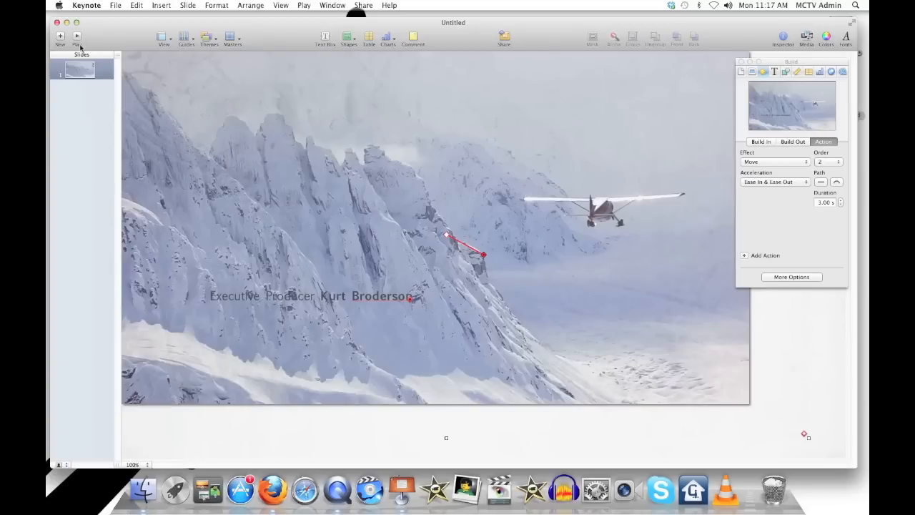
Step: Set the QuickTime export to Fixed Timing playback and continue to the save location
{"action": "left_click", "coordinate": [115, 5]}
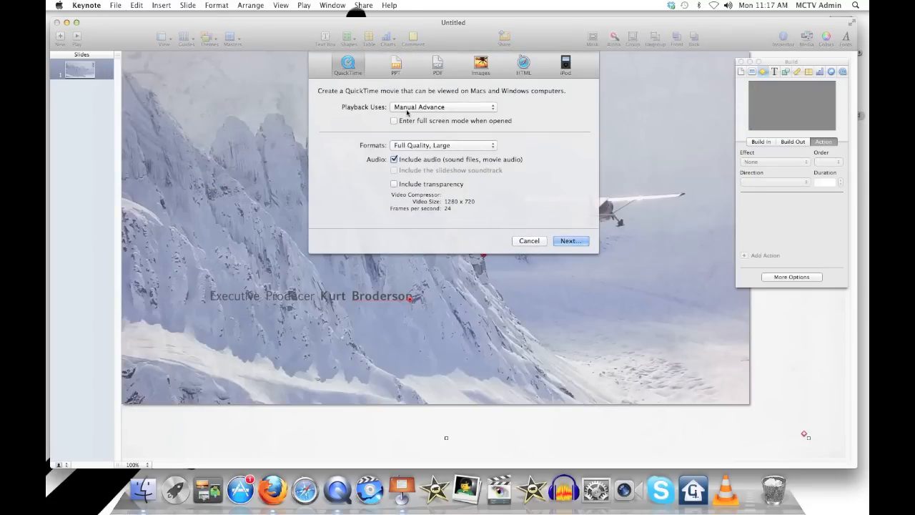
{"action": "left_click", "coordinate": [441, 106]}
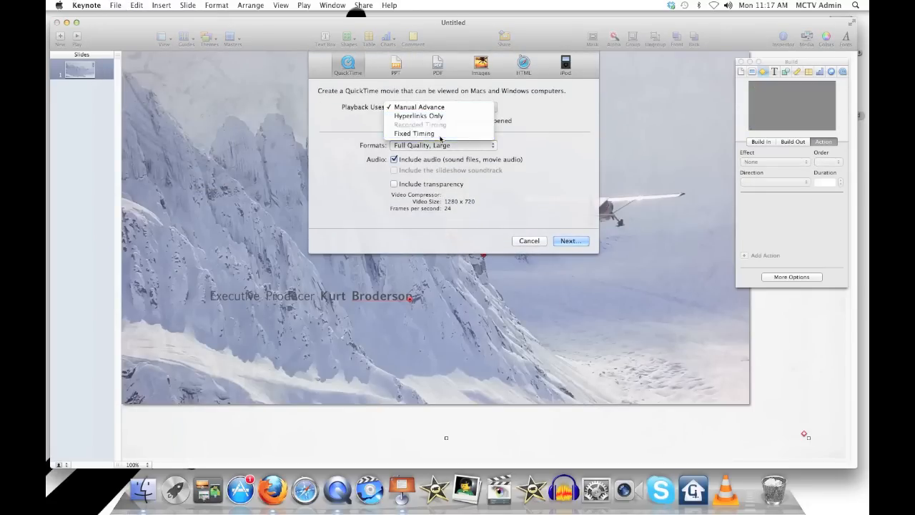
{"action": "left_click", "coordinate": [414, 133]}
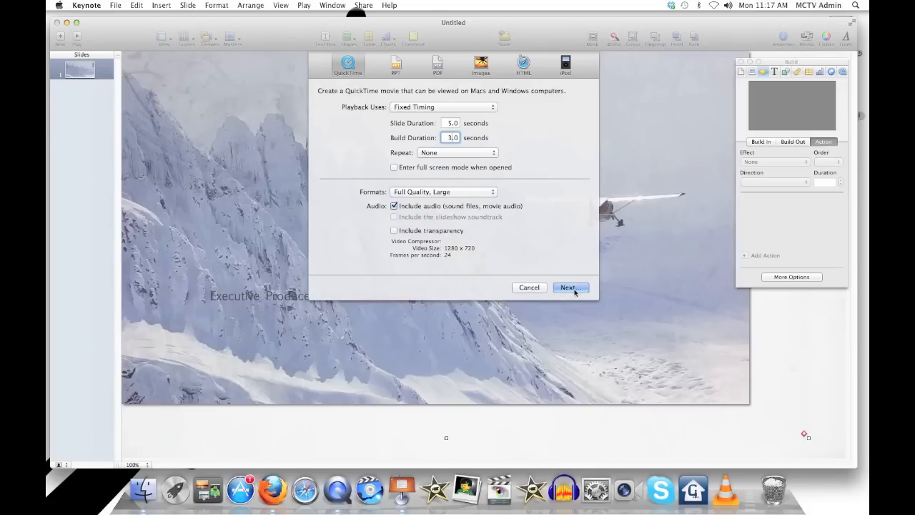
{"action": "left_click", "coordinate": [569, 286]}
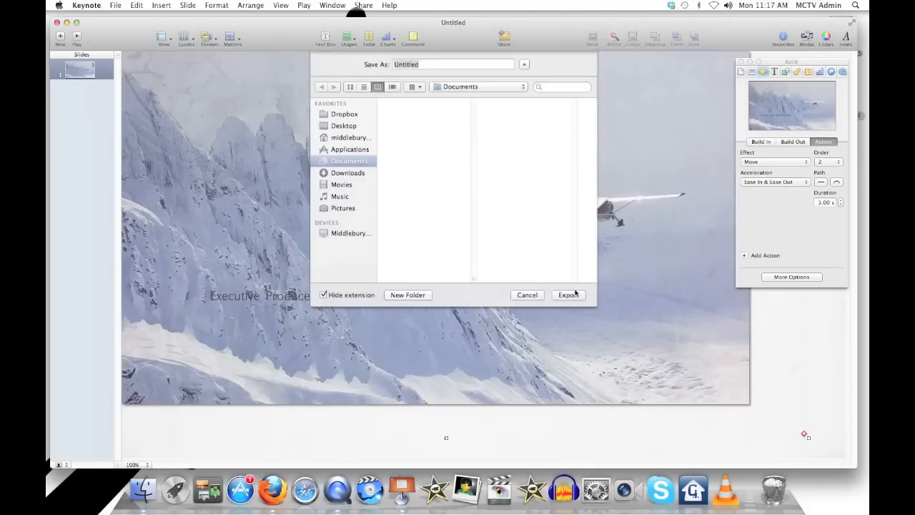
Step: Save the movie to the Desktop as WalkingDeadIntro
{"action": "left_click", "coordinate": [344, 129]}
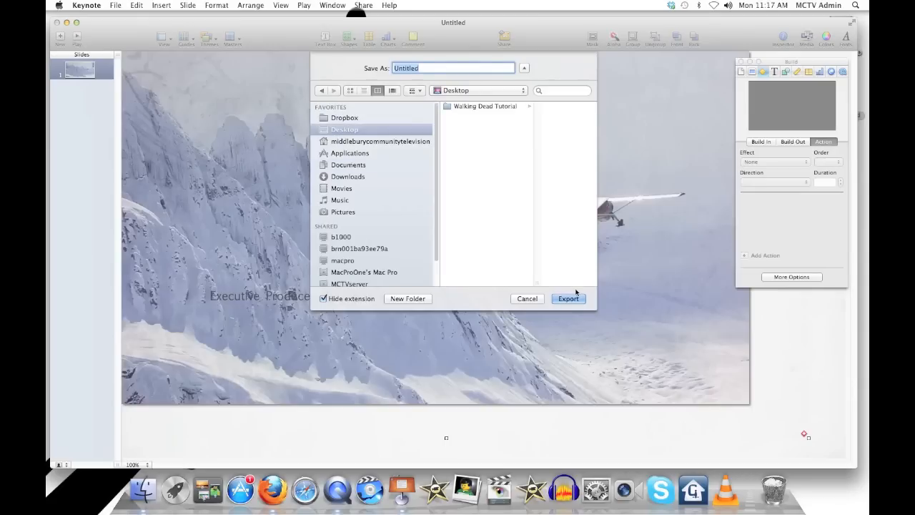
{"action": "type", "text": "WalkingDea"}
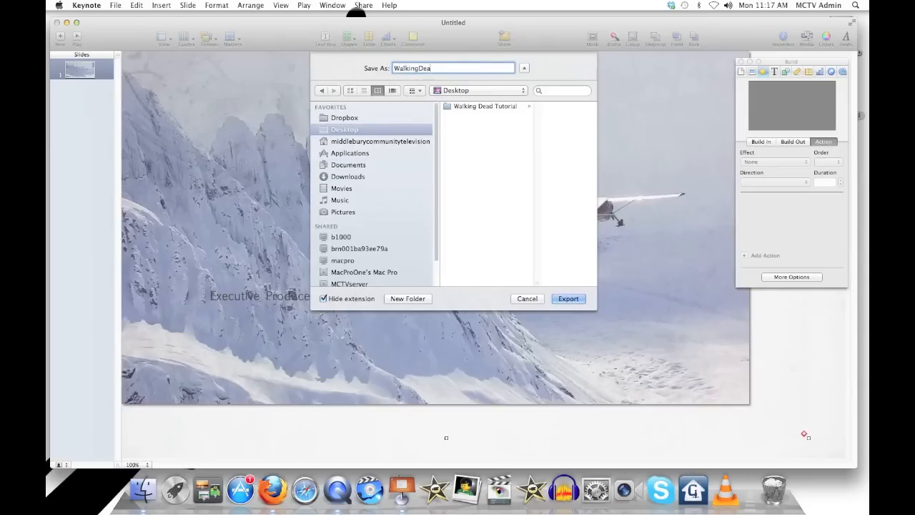
{"action": "type", "text": "d"}
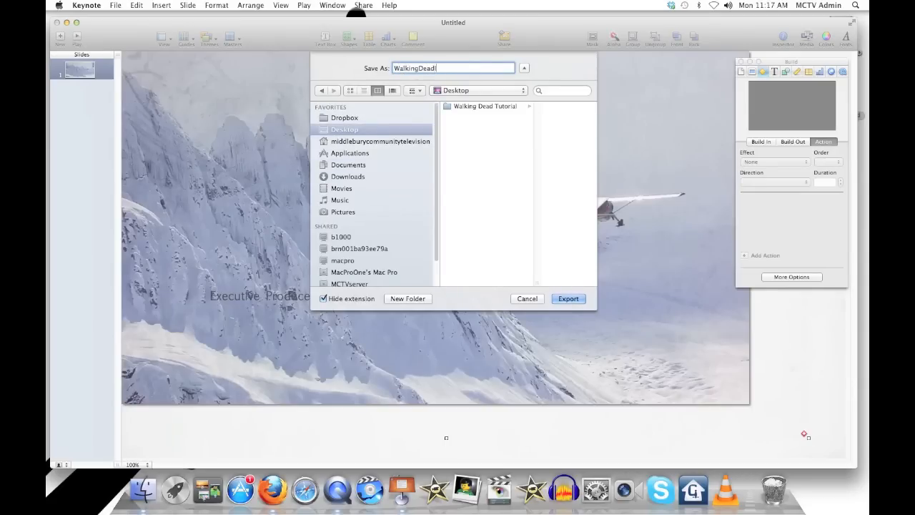
{"action": "type", "text": "Intro"}
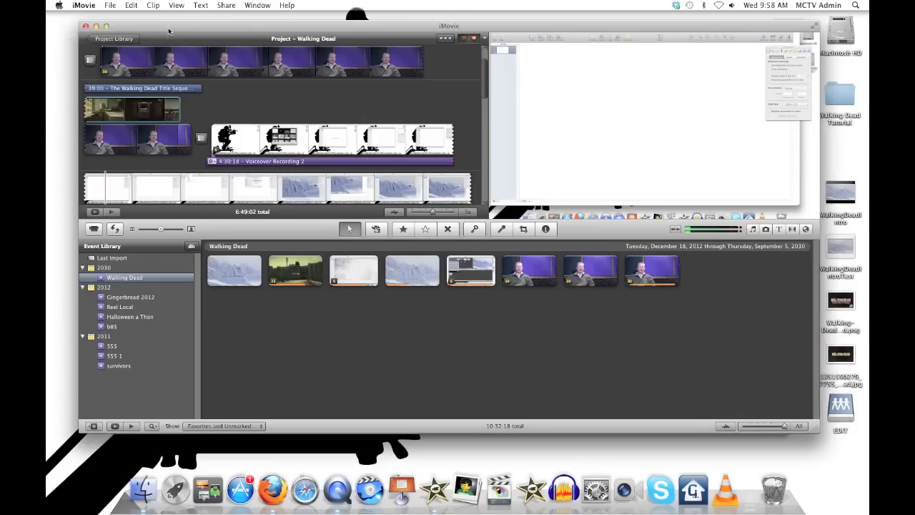
{"action": "mouse_move", "coordinate": [85, 6]}
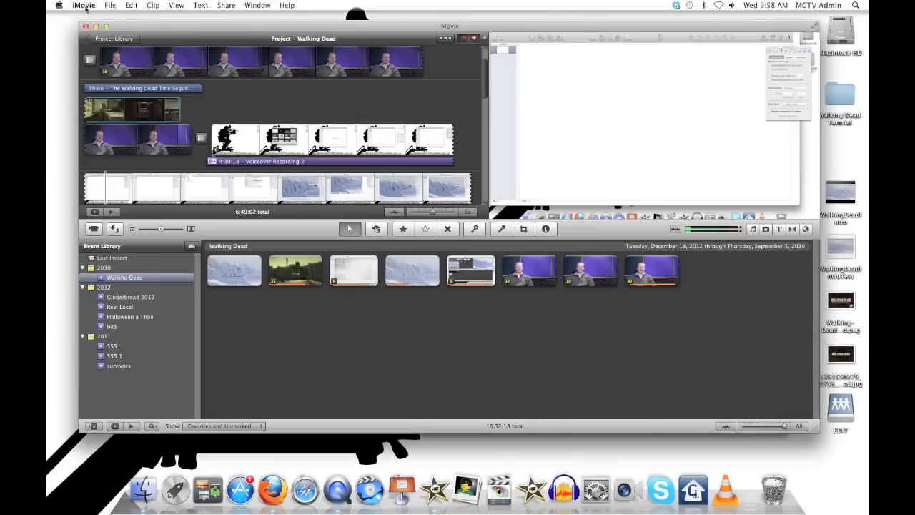
Step: Enable Show Advanced Tools in iMovie preferences and swap the event and project areas
{"action": "left_click", "coordinate": [82, 5]}
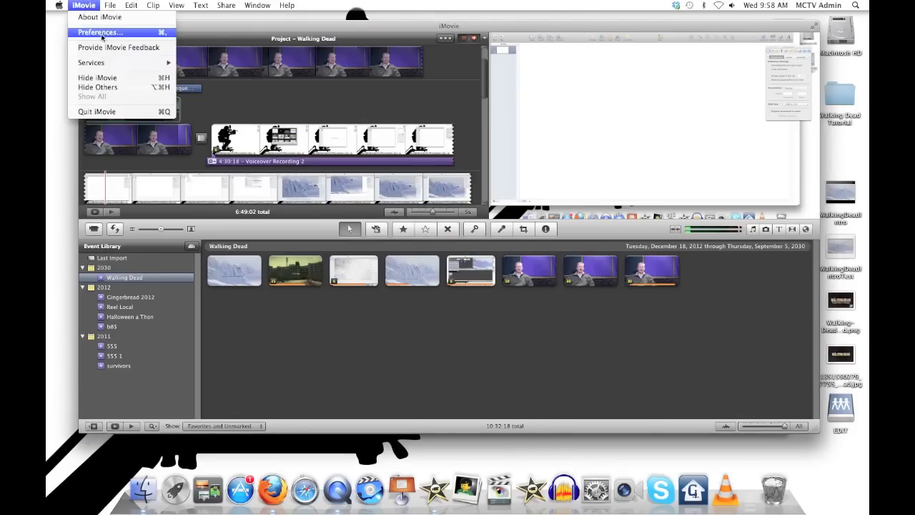
{"action": "left_click", "coordinate": [100, 31]}
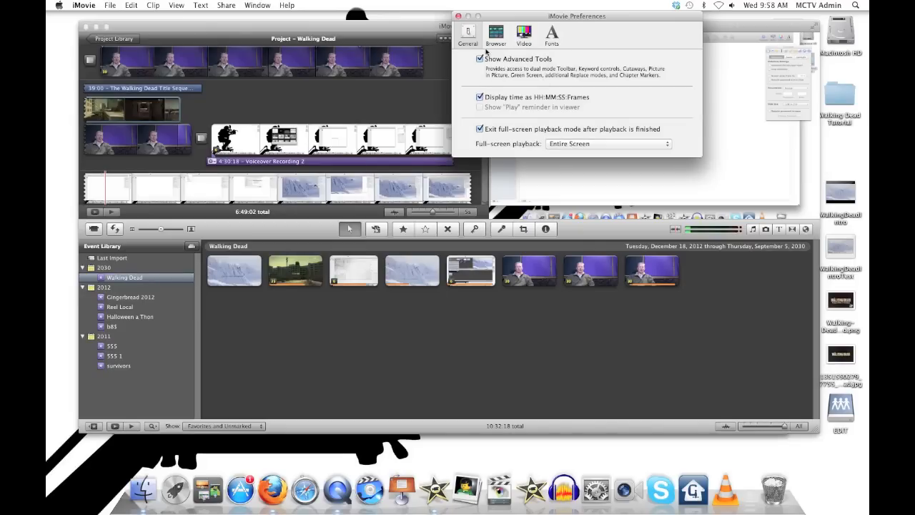
{"action": "left_click", "coordinate": [458, 16]}
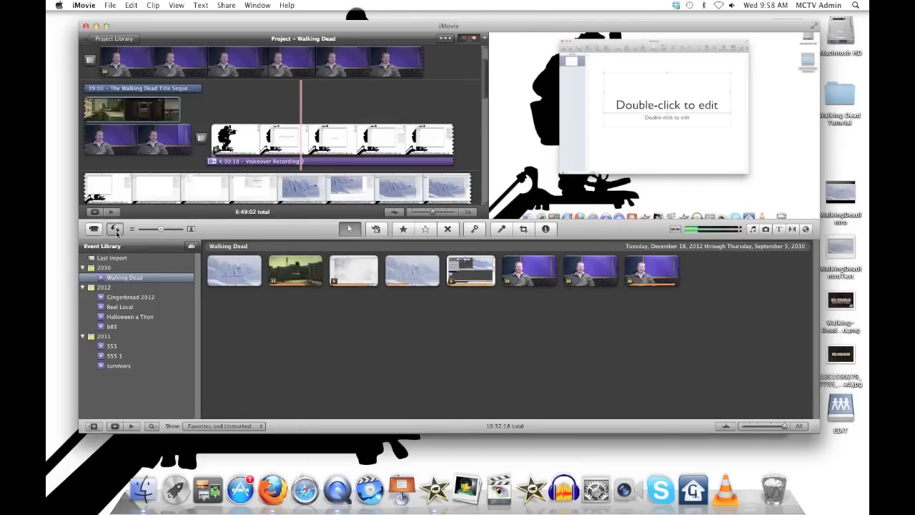
{"action": "left_click", "coordinate": [116, 228]}
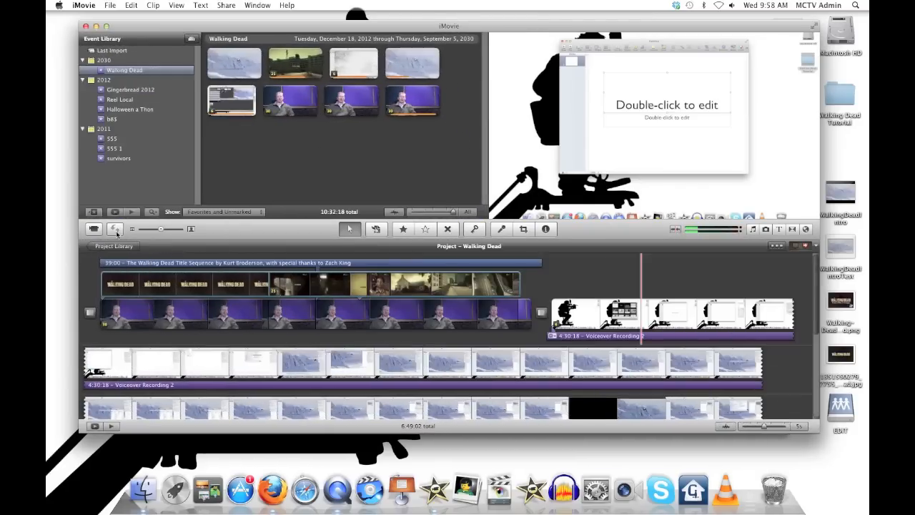
{"action": "mouse_move", "coordinate": [142, 241]}
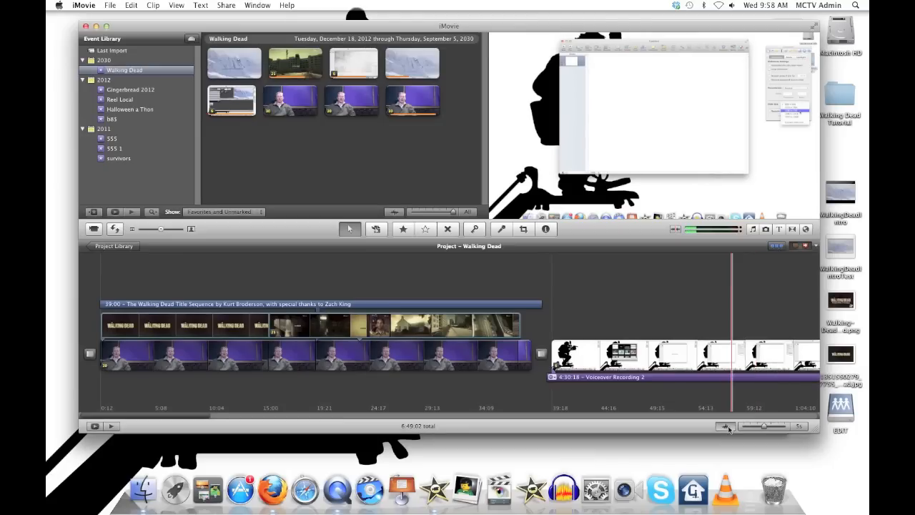
{"action": "left_click", "coordinate": [726, 426]}
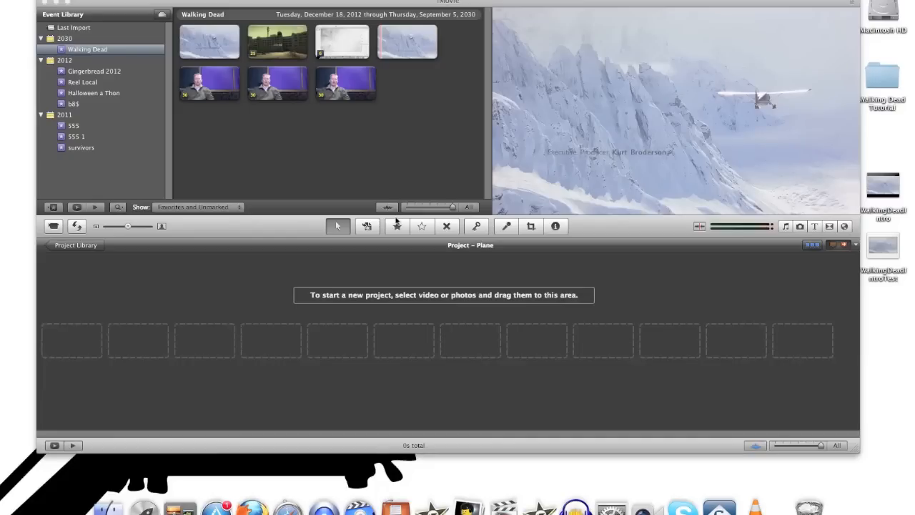
{"action": "mouse_move", "coordinate": [337, 169]}
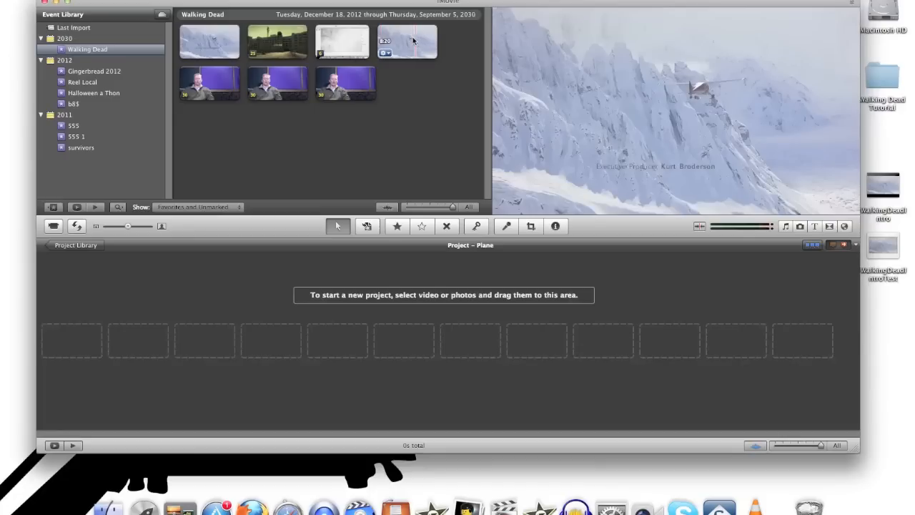
Step: Drag the exported snowy mountain title clip from the event browser into the Plane project
{"action": "left_click", "coordinate": [407, 40]}
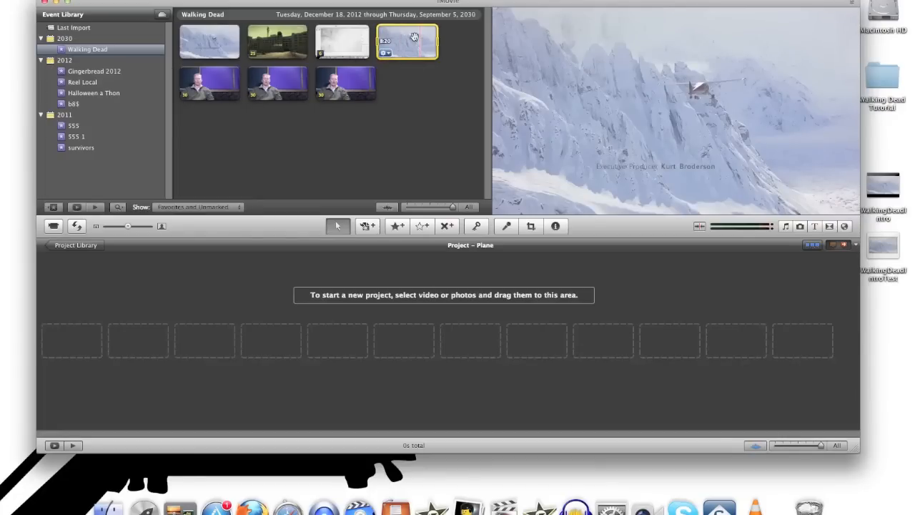
{"action": "left_click_drag", "start_coordinate": [408, 41], "coordinate": [84, 338]}
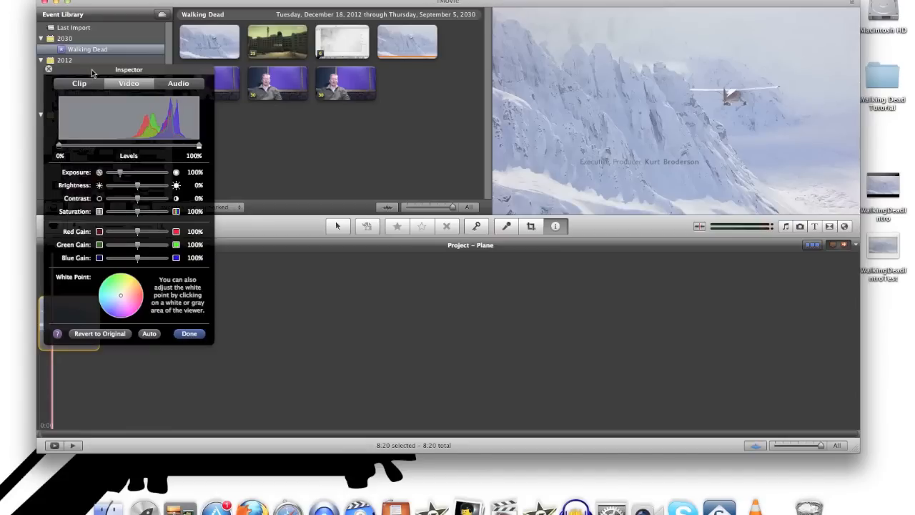
Step: Apply the Vignette video effect to the clip via the Inspector's Clip settings and confirm with Done
{"action": "left_click", "coordinate": [79, 83]}
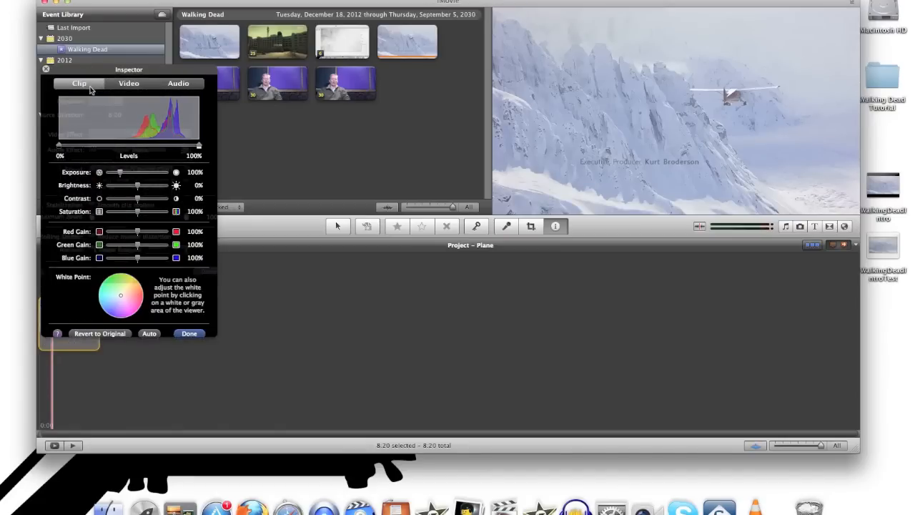
{"action": "left_click", "coordinate": [78, 83]}
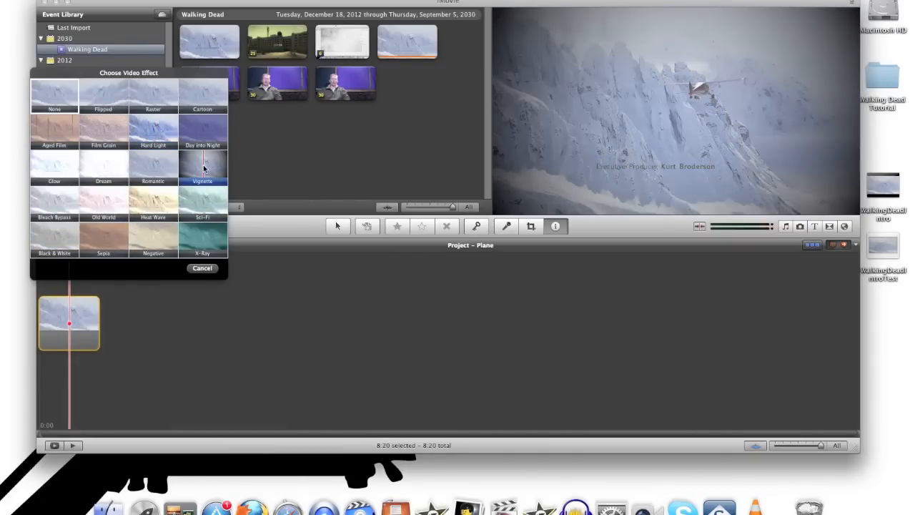
{"action": "left_click", "coordinate": [203, 169]}
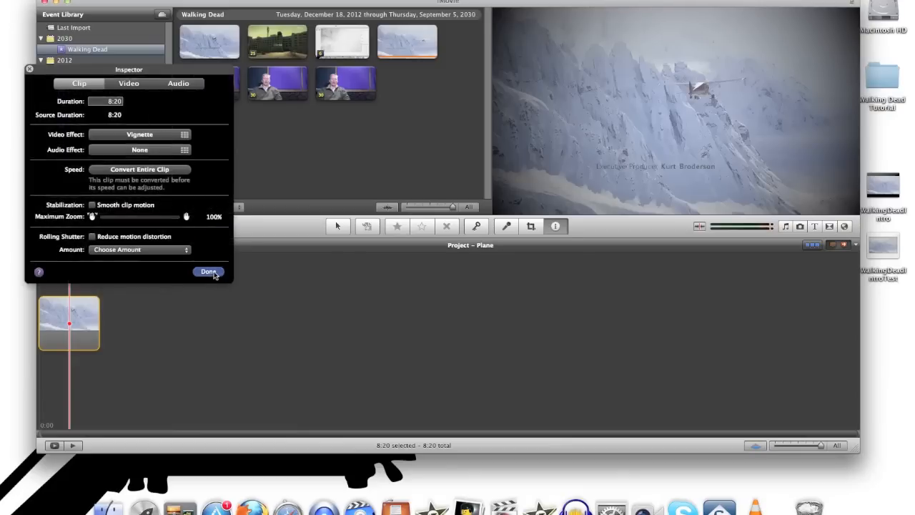
{"action": "left_click", "coordinate": [208, 271]}
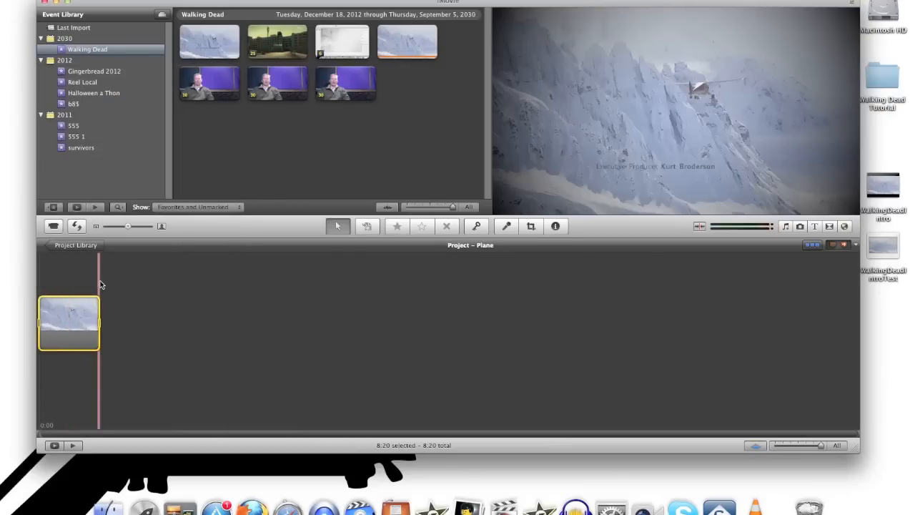
{"action": "mouse_move", "coordinate": [40, 283]}
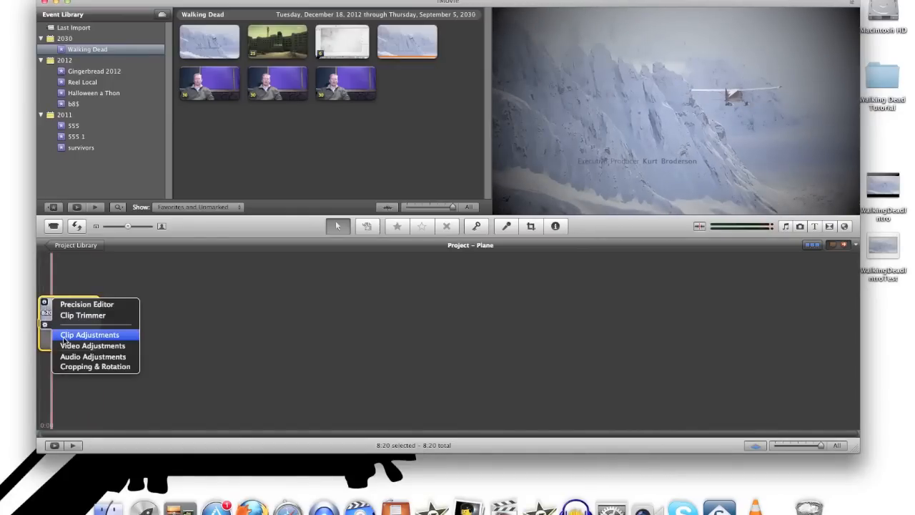
{"action": "left_click", "coordinate": [88, 334]}
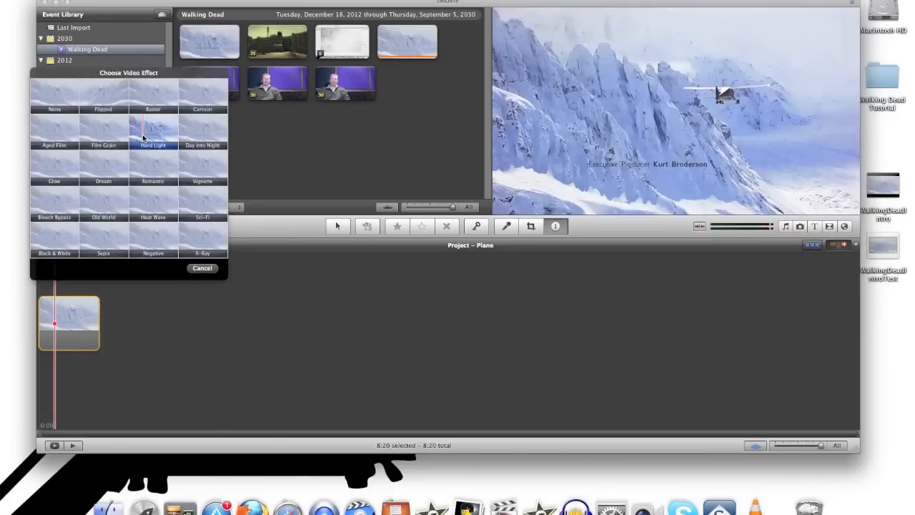
{"action": "mouse_move", "coordinate": [112, 137]}
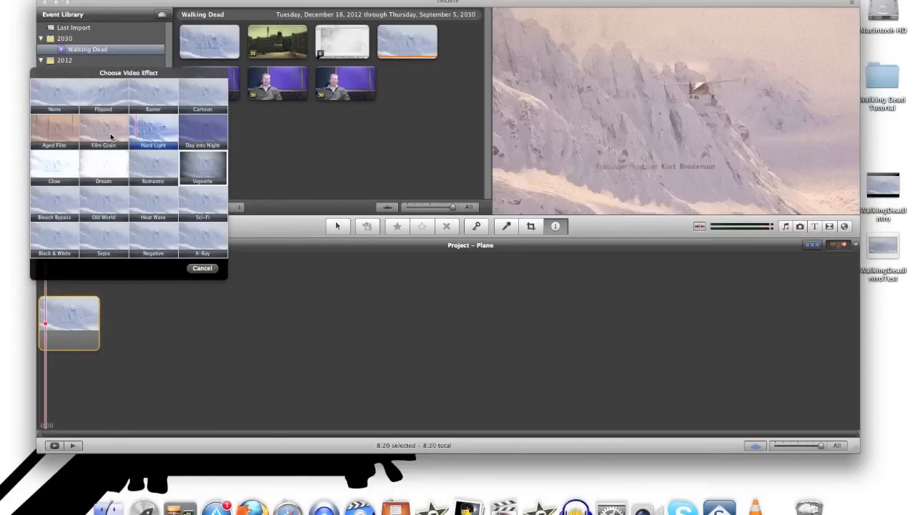
{"action": "mouse_move", "coordinate": [103, 131]}
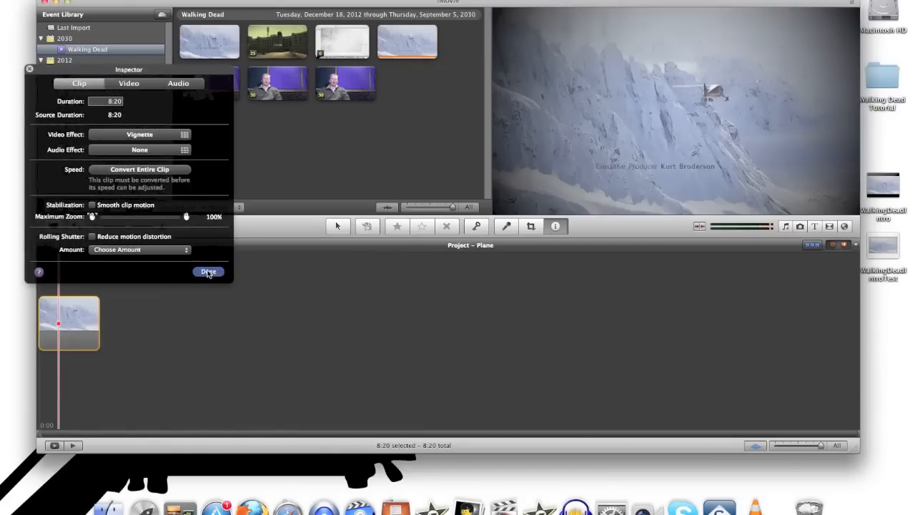
{"action": "left_click", "coordinate": [209, 272]}
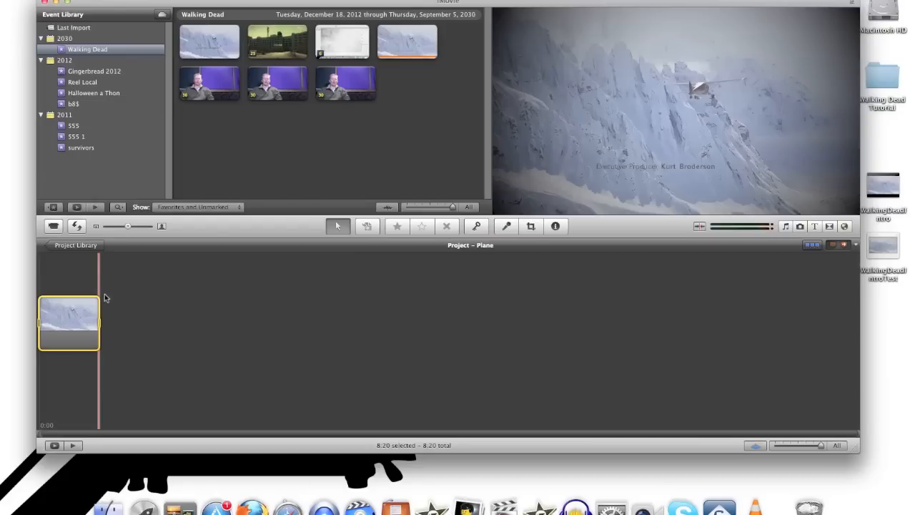
Step: Start full-screen playback of the Plane project from the project browser's play button
{"action": "left_click", "coordinate": [54, 447]}
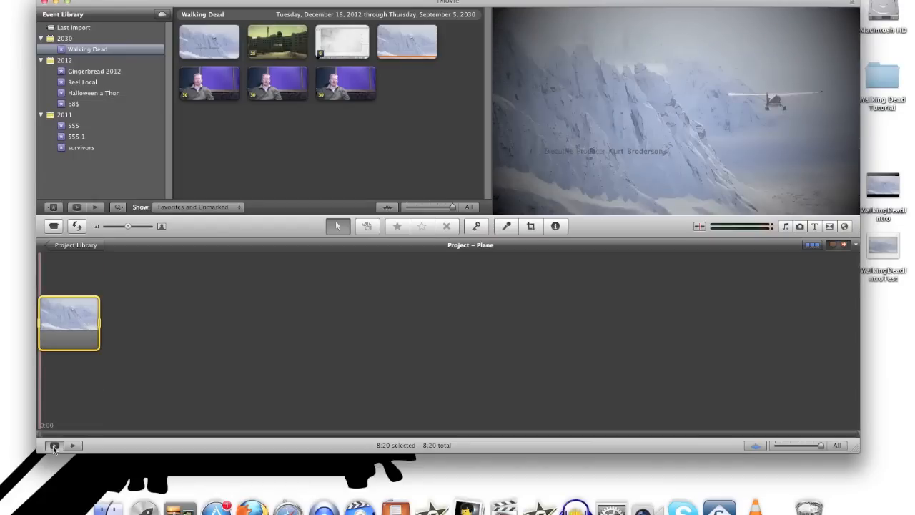
{"action": "left_click", "coordinate": [54, 446]}
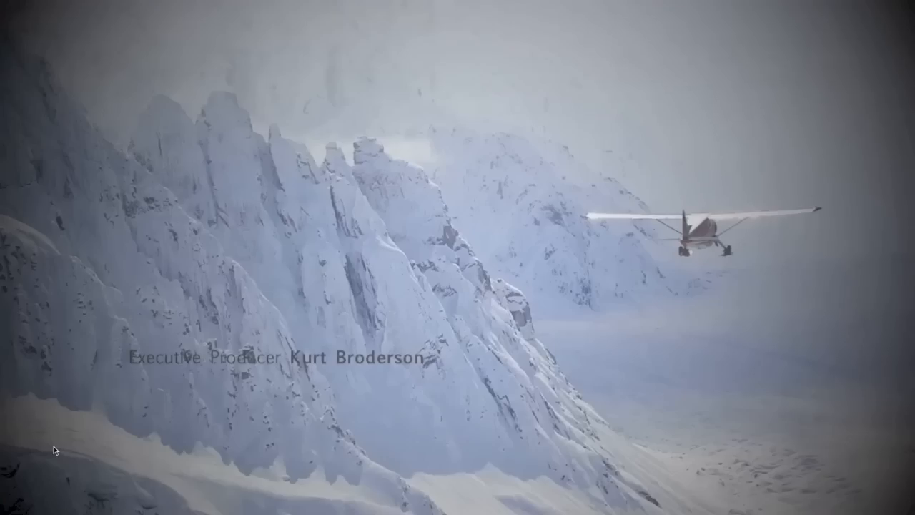